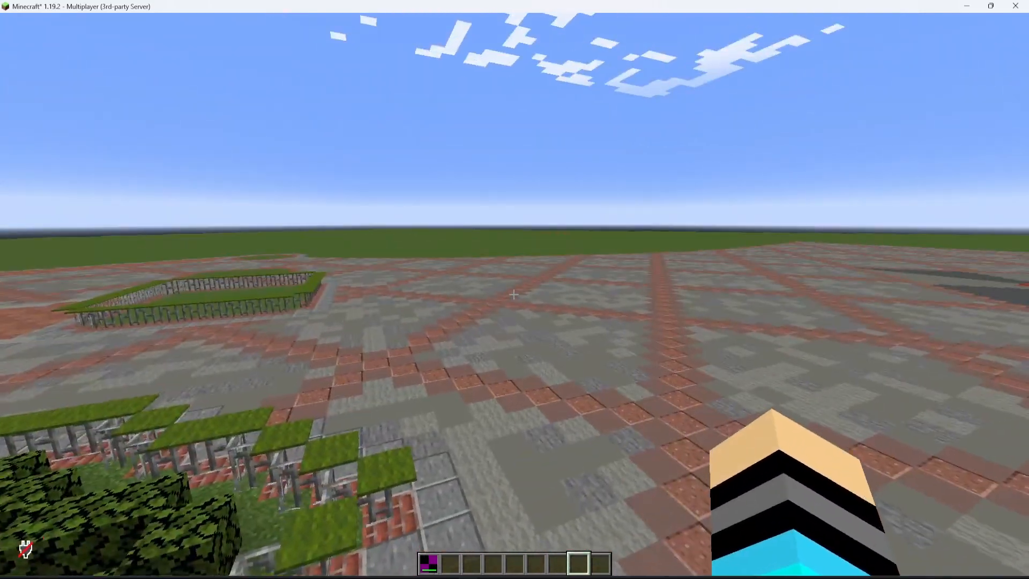
mouse_move(515, 295)
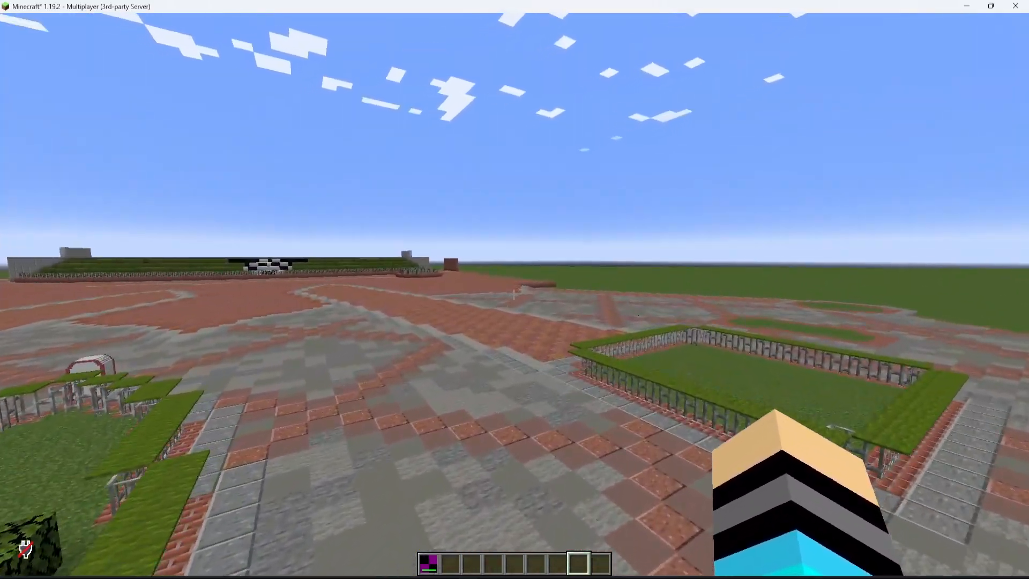
mouse_move(514, 290)
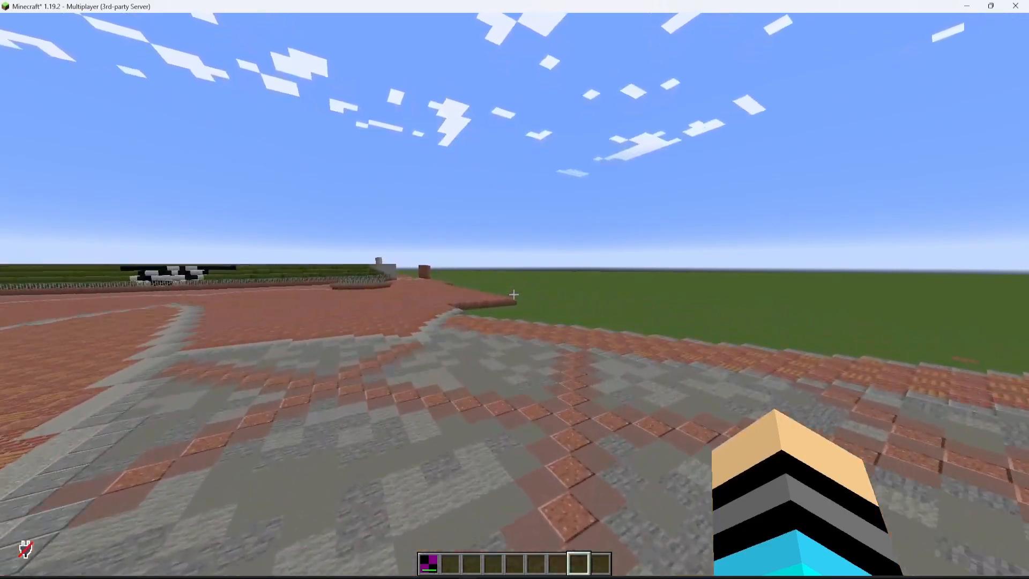
mouse_move(514, 289)
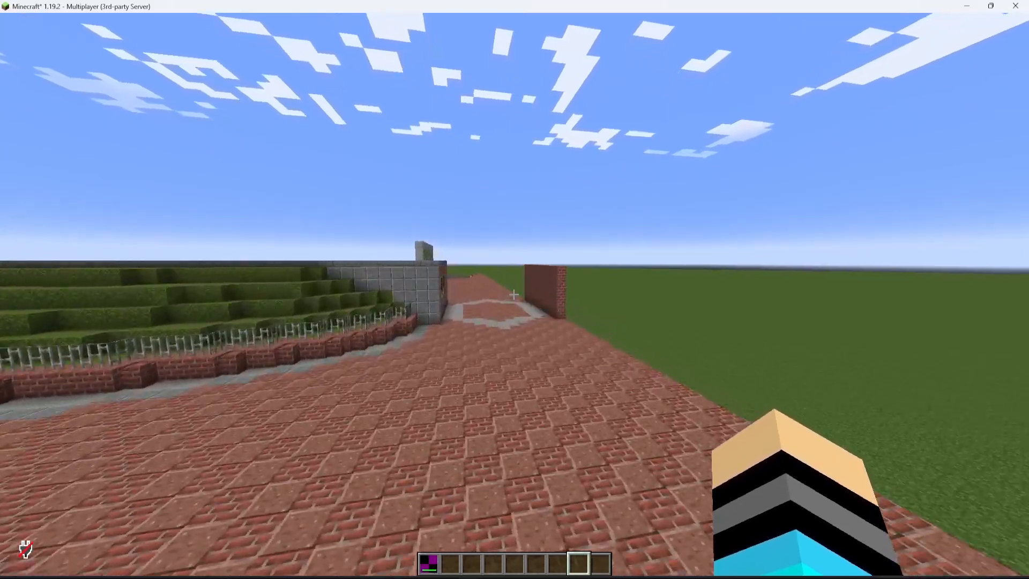
mouse_move(515, 294)
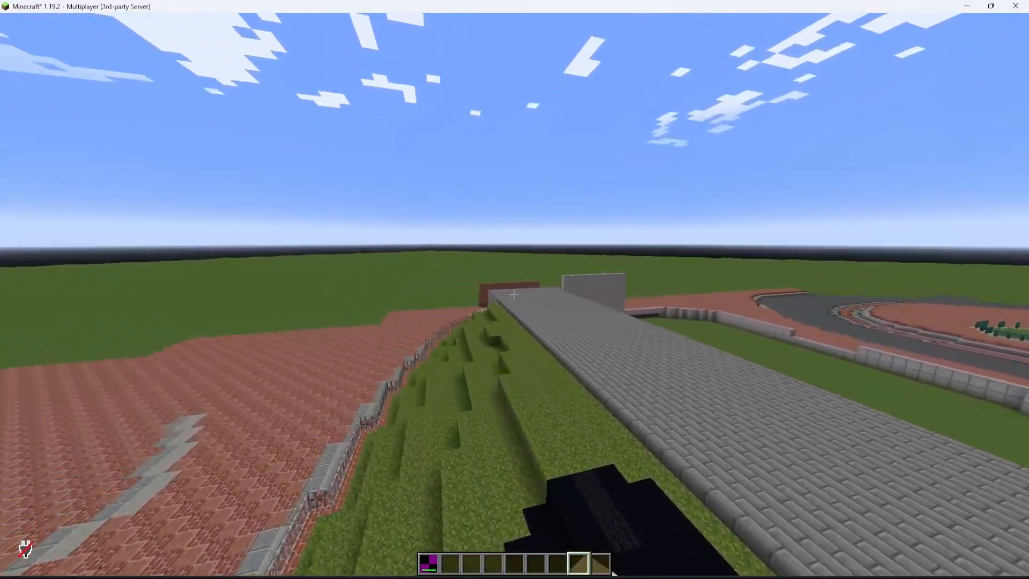
mouse_move(515, 289)
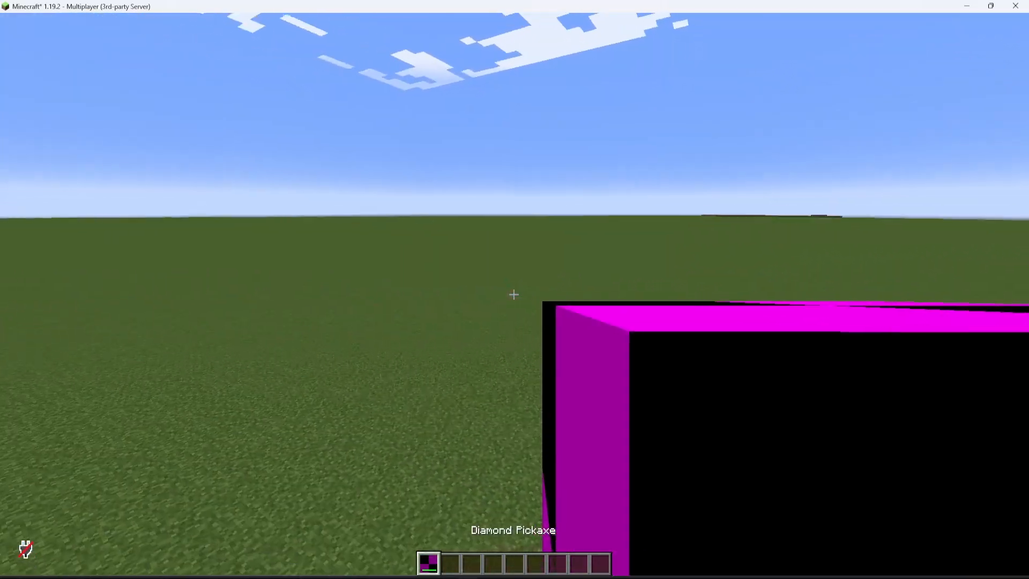
- Glance at the inventory and return to the world with an empty hand selected
key("e")
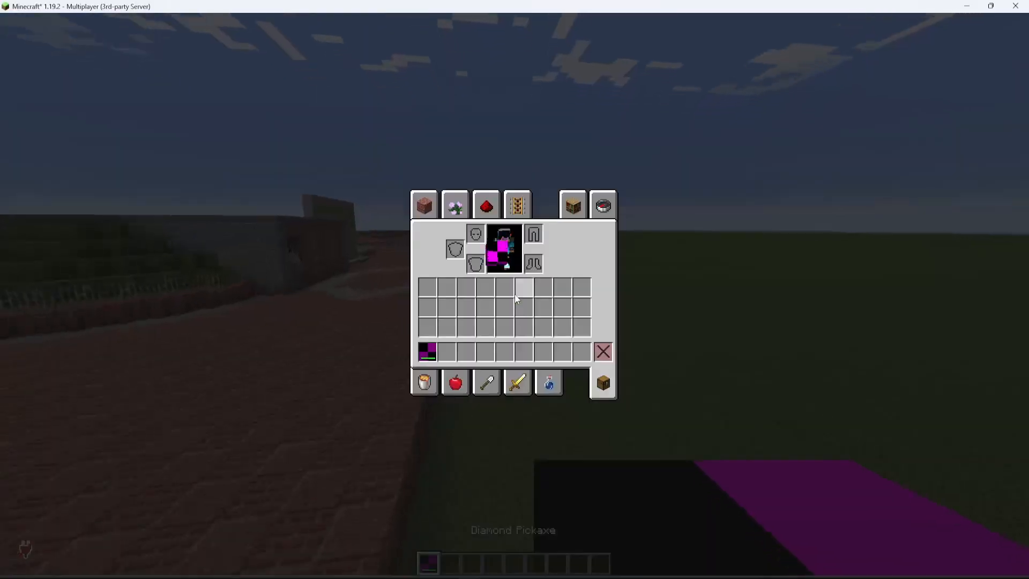
key("Escape")
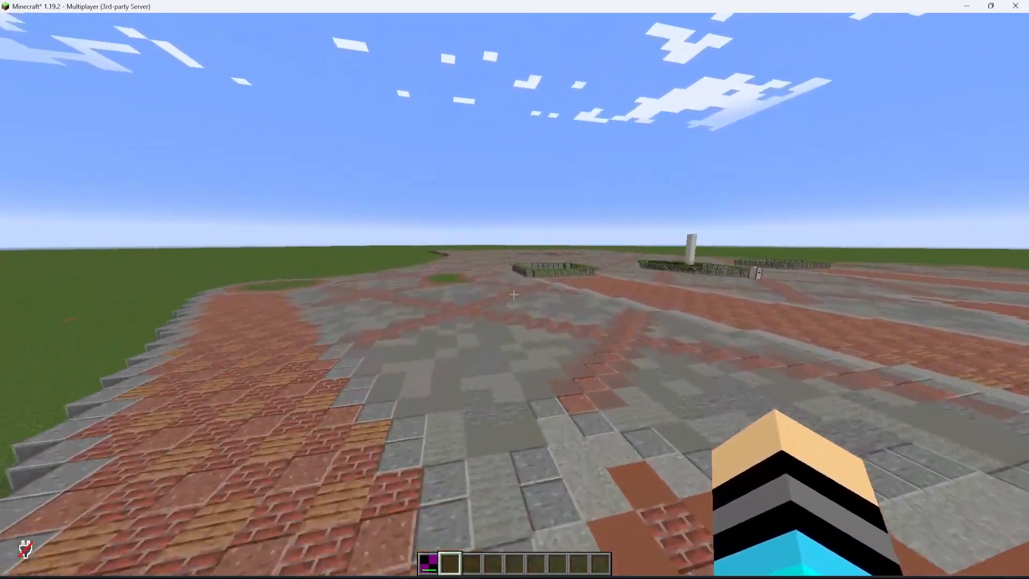
mouse_move(514, 295)
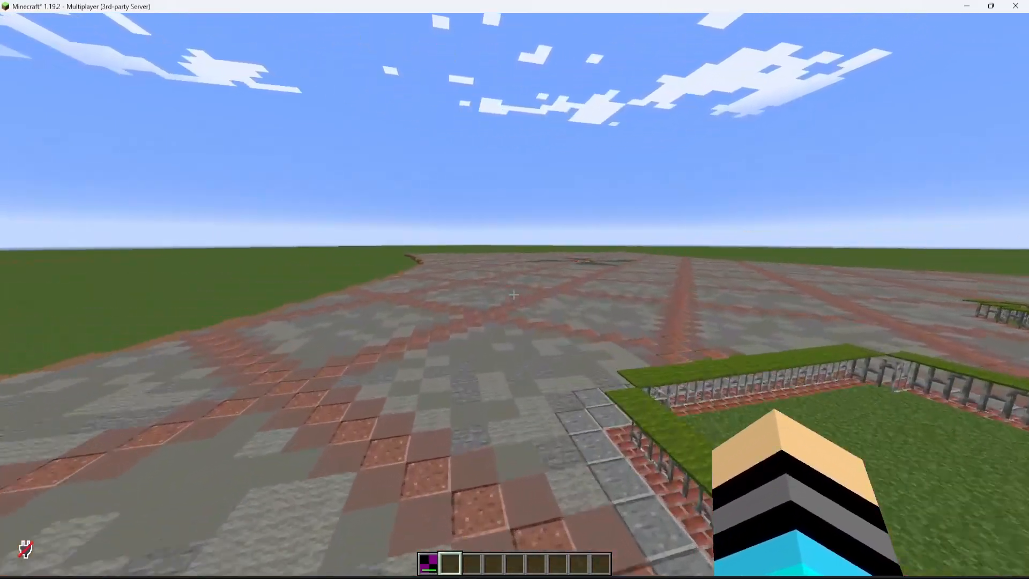
mouse_move(515, 294)
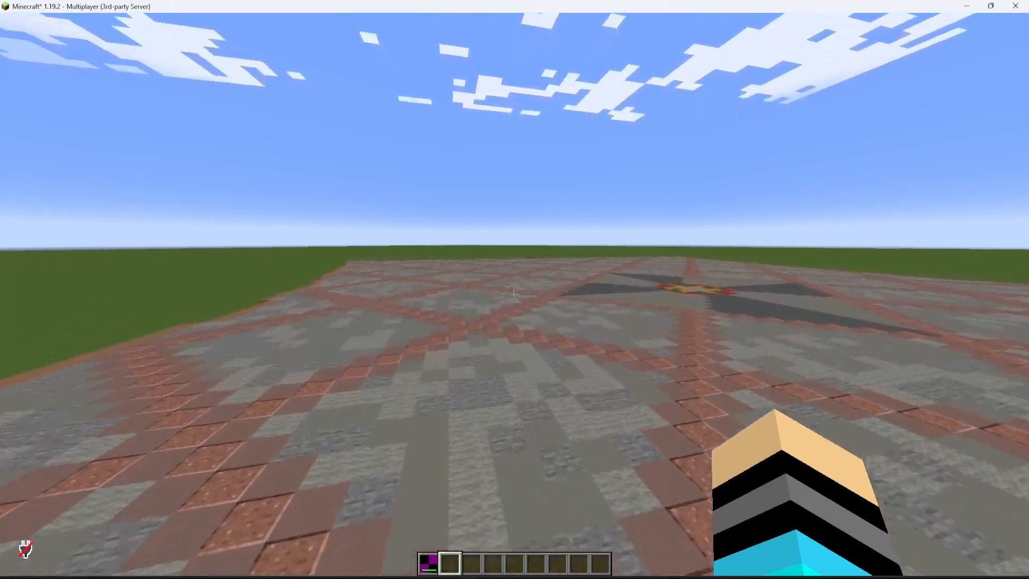
mouse_move(515, 295)
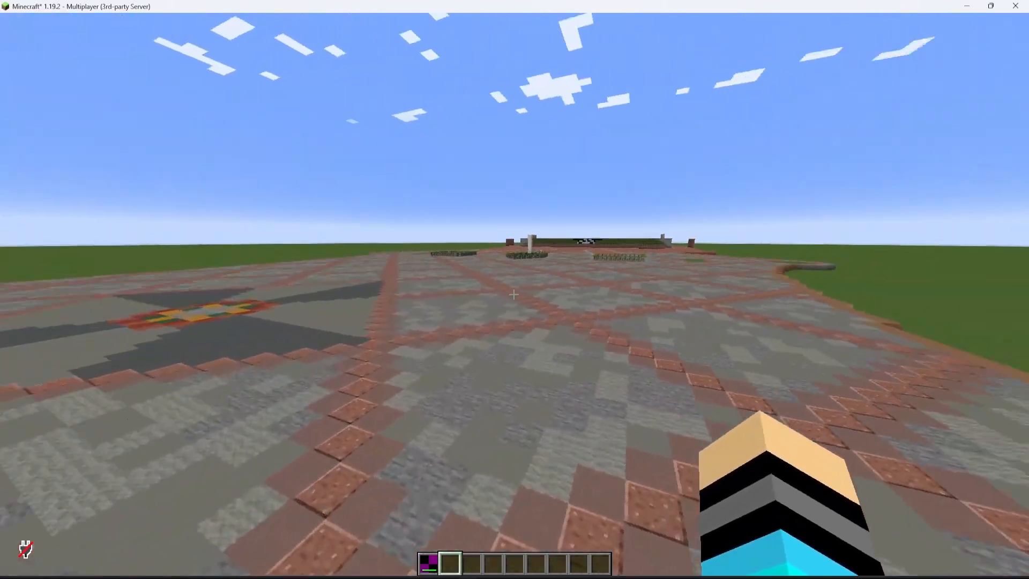
mouse_move(514, 293)
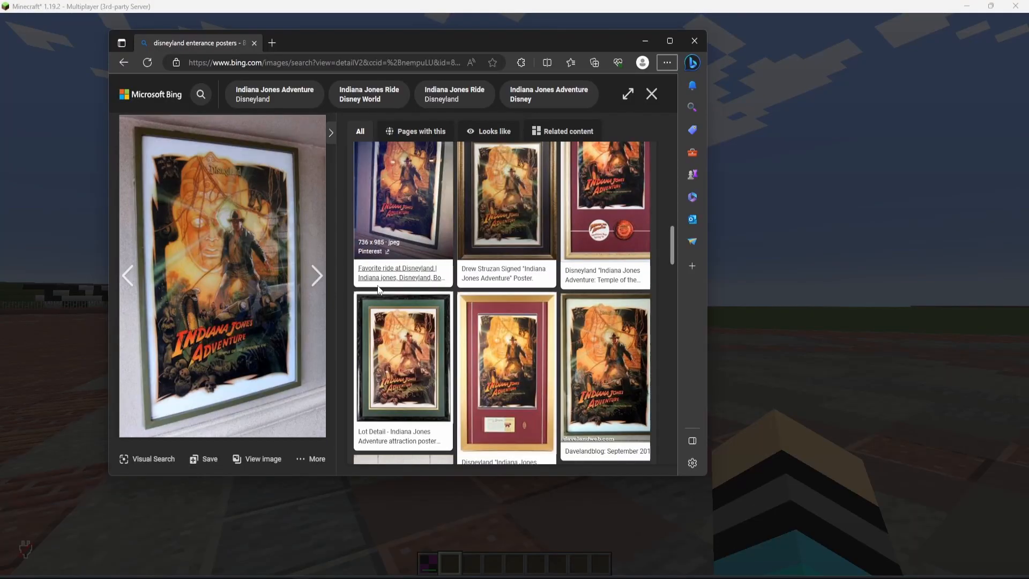
mouse_move(204, 213)
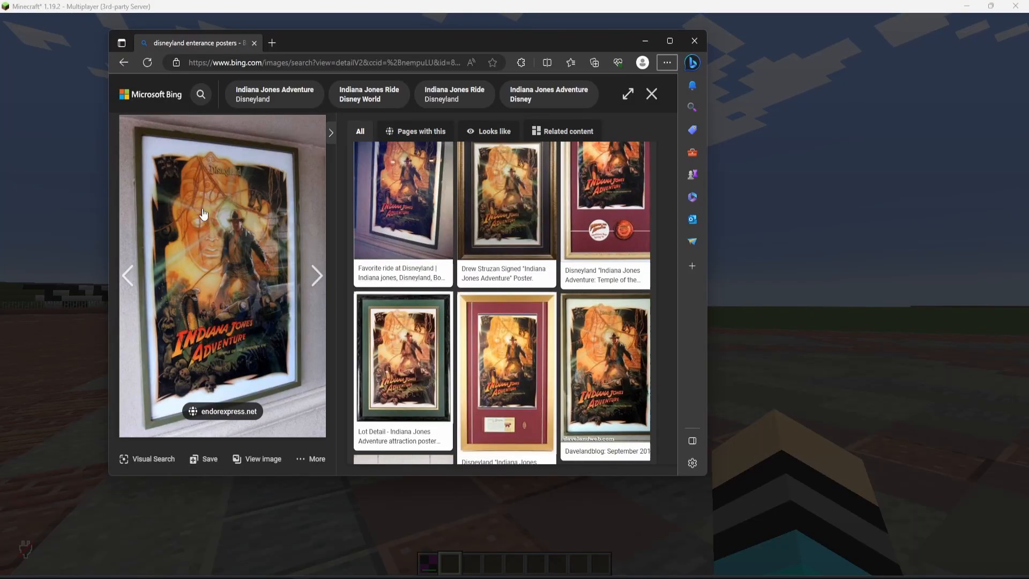
mouse_move(227, 253)
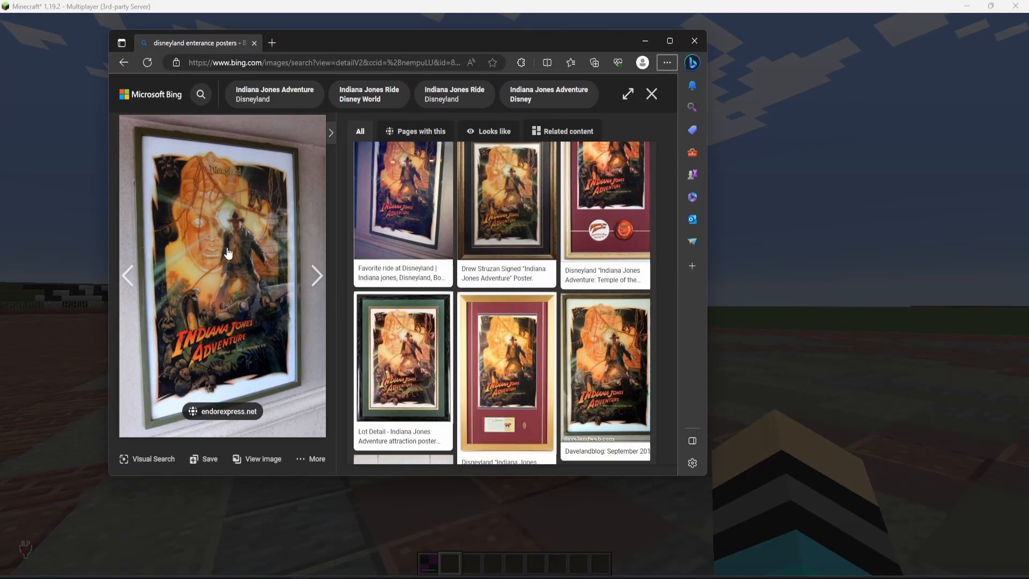
mouse_move(220, 279)
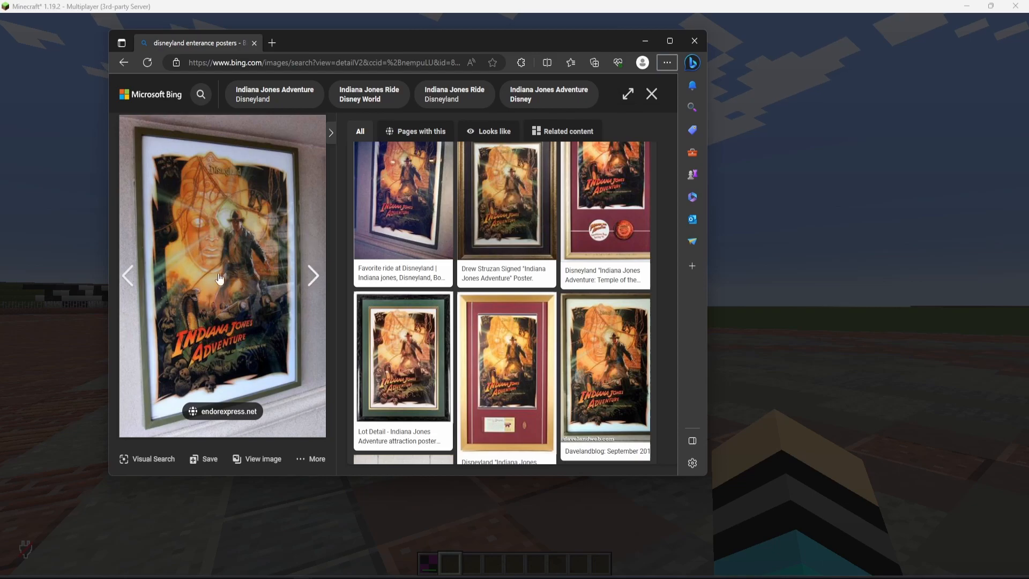
mouse_move(251, 264)
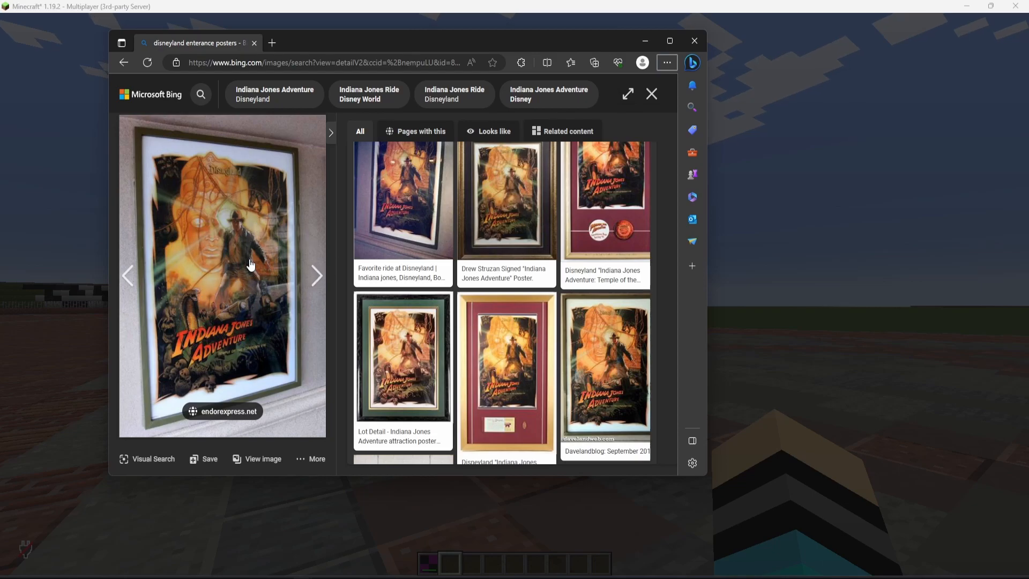
mouse_move(255, 332)
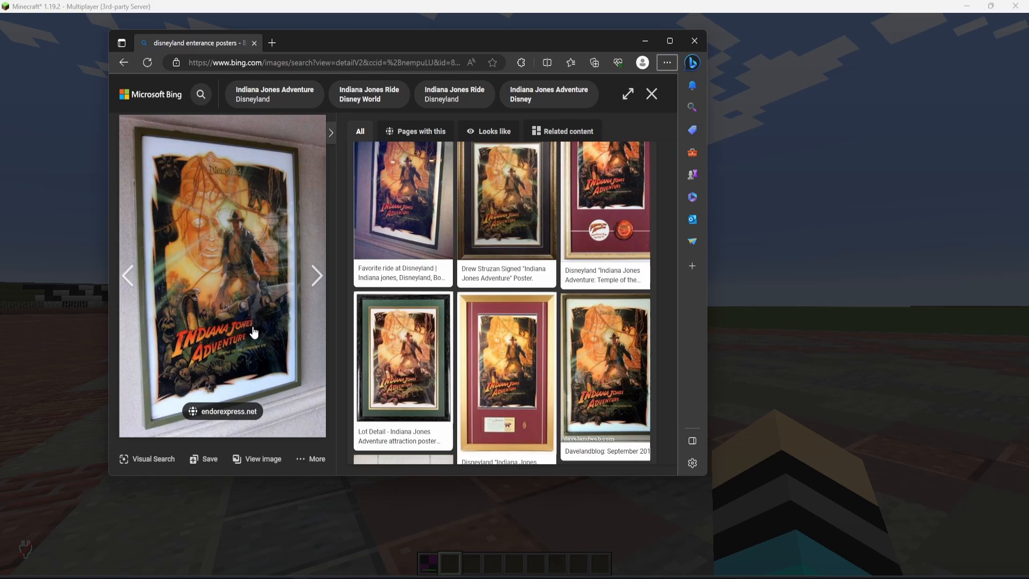
mouse_move(189, 96)
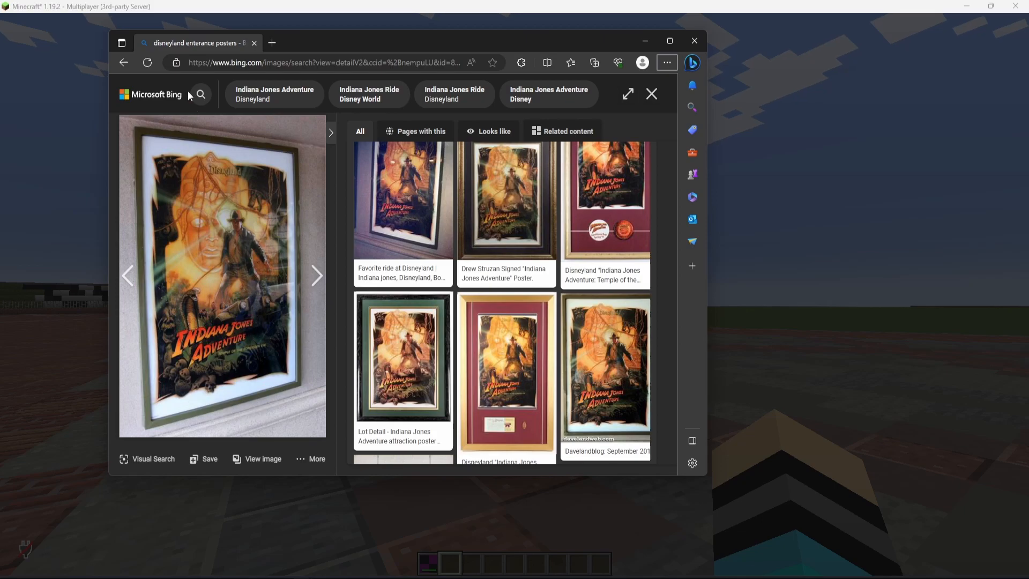
mouse_move(132, 142)
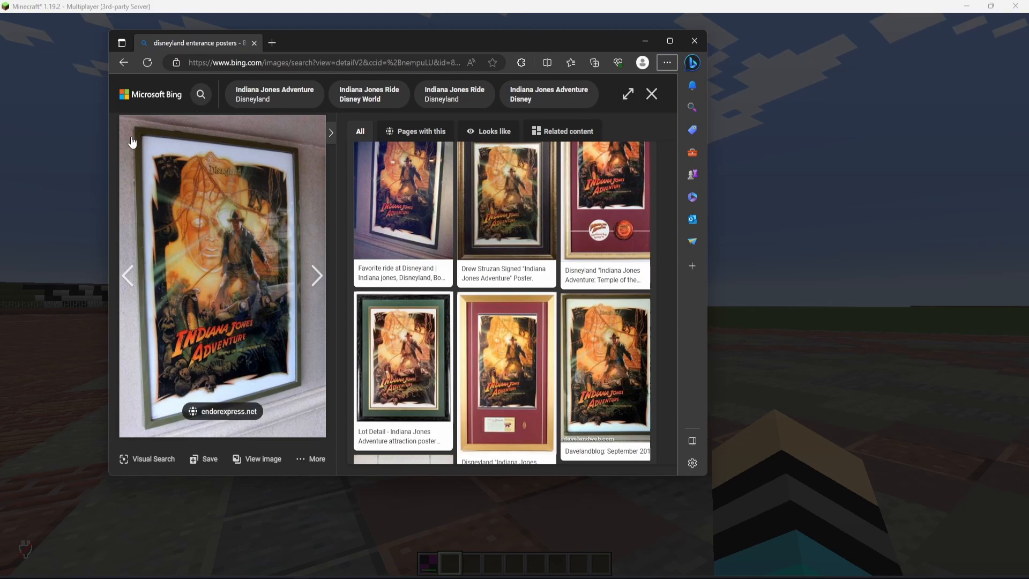
mouse_move(247, 338)
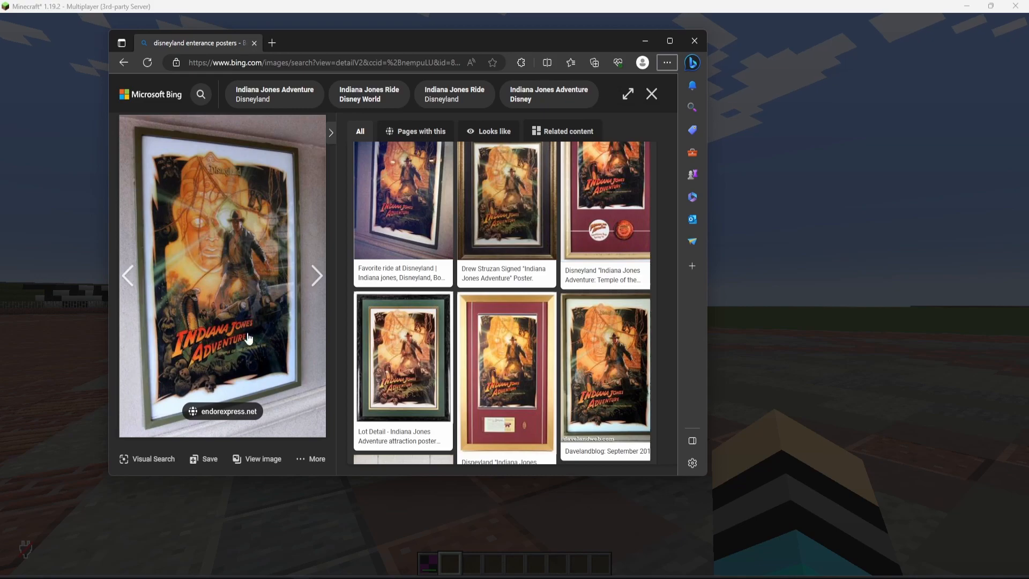
mouse_move(295, 294)
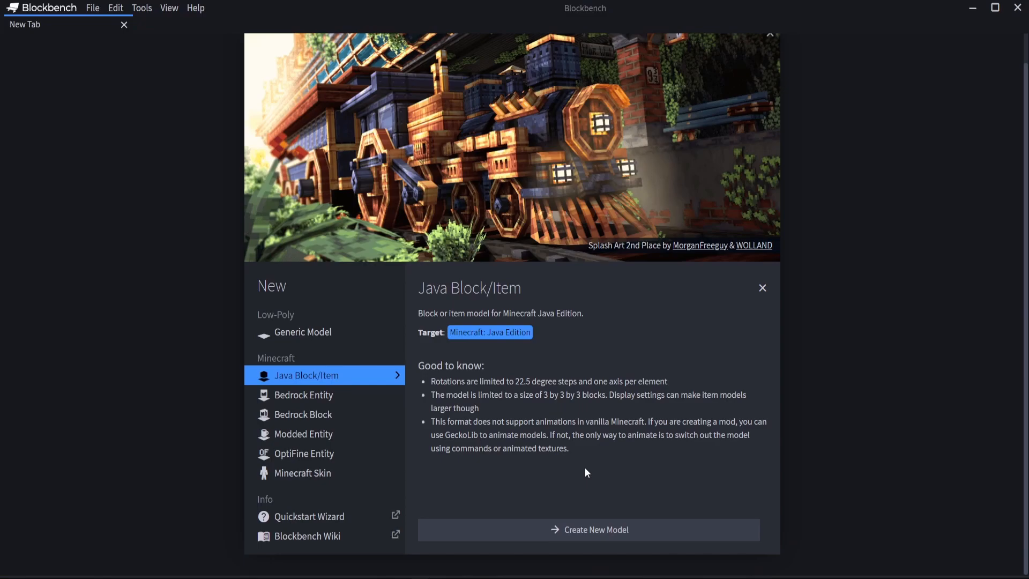
mouse_move(598, 469)
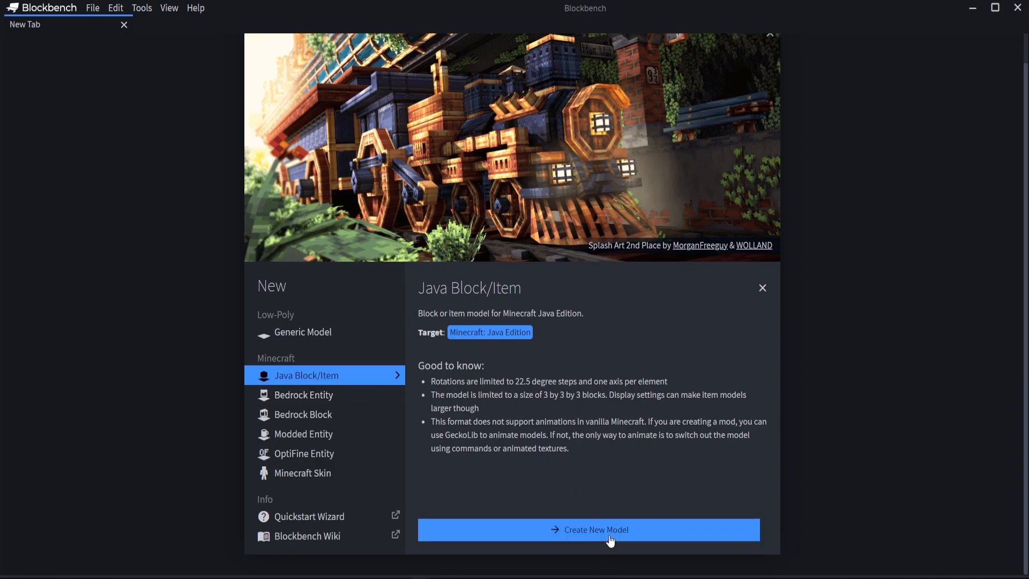
- Create a new Java Block/Item model from the New tab
left_click(588, 529)
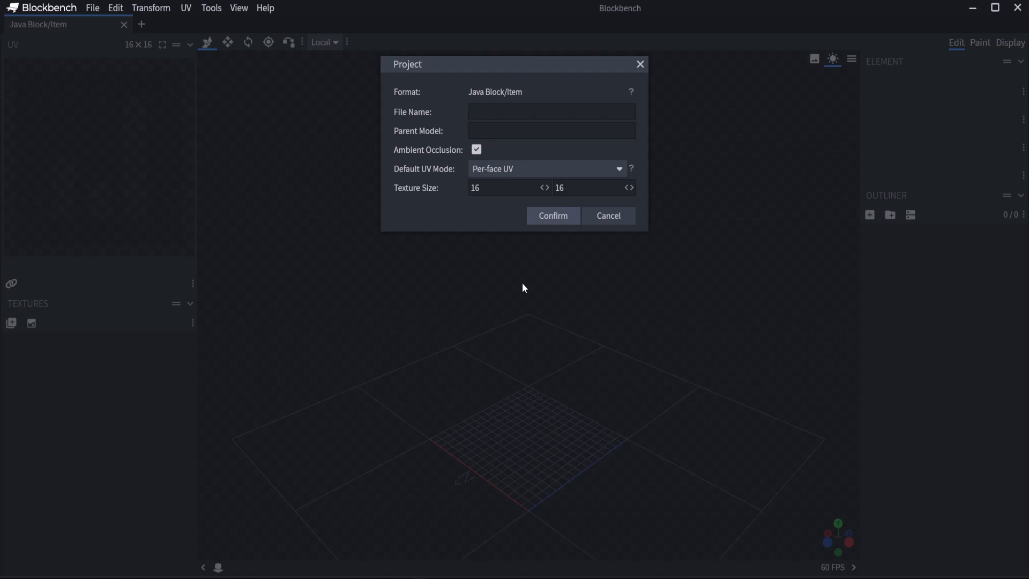
- Name the project file ride_poster_indiana_jones and confirm the project settings
type("ride")
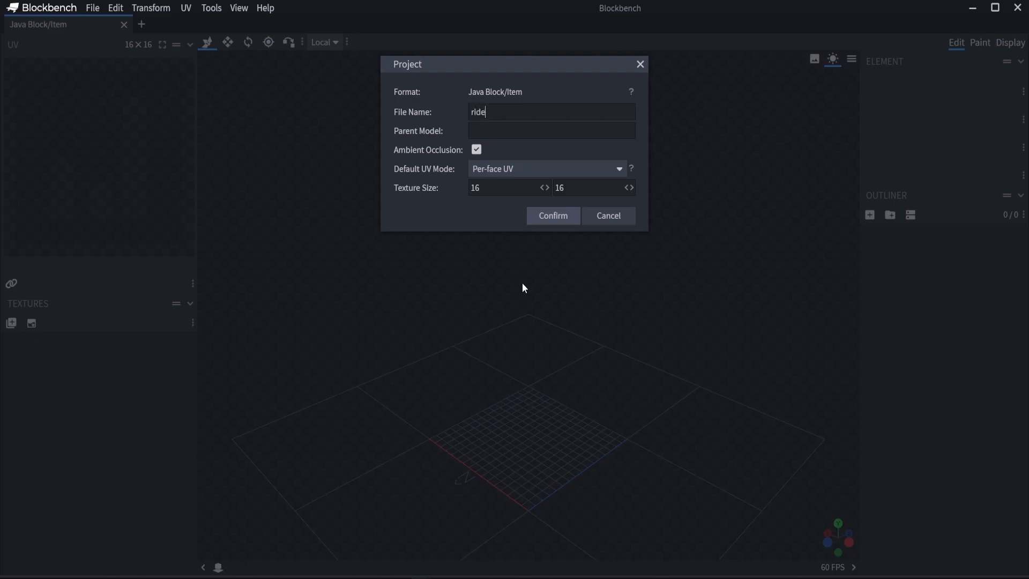
type("_p")
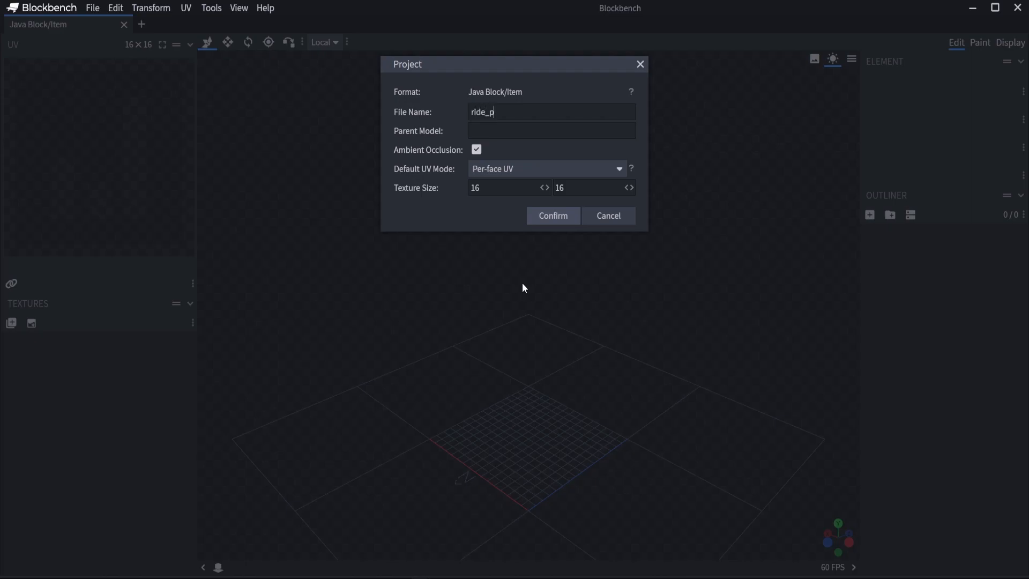
type("oster_indi")
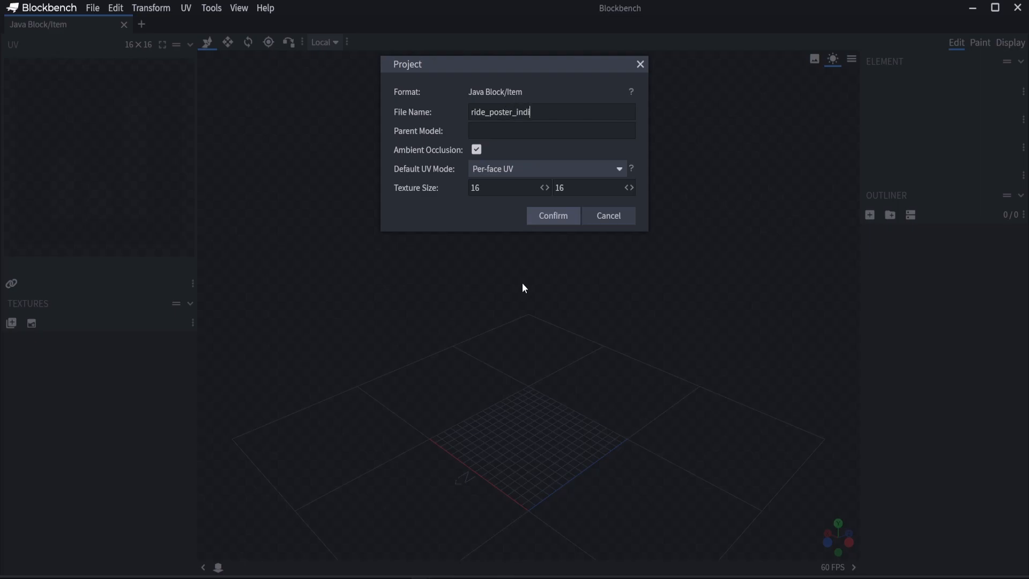
type("ana_")
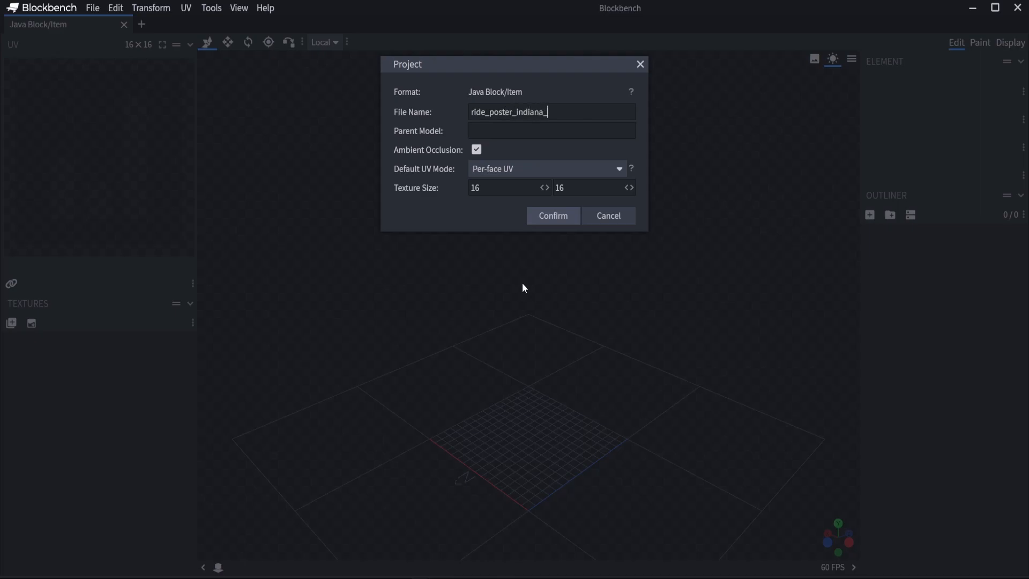
type("jones")
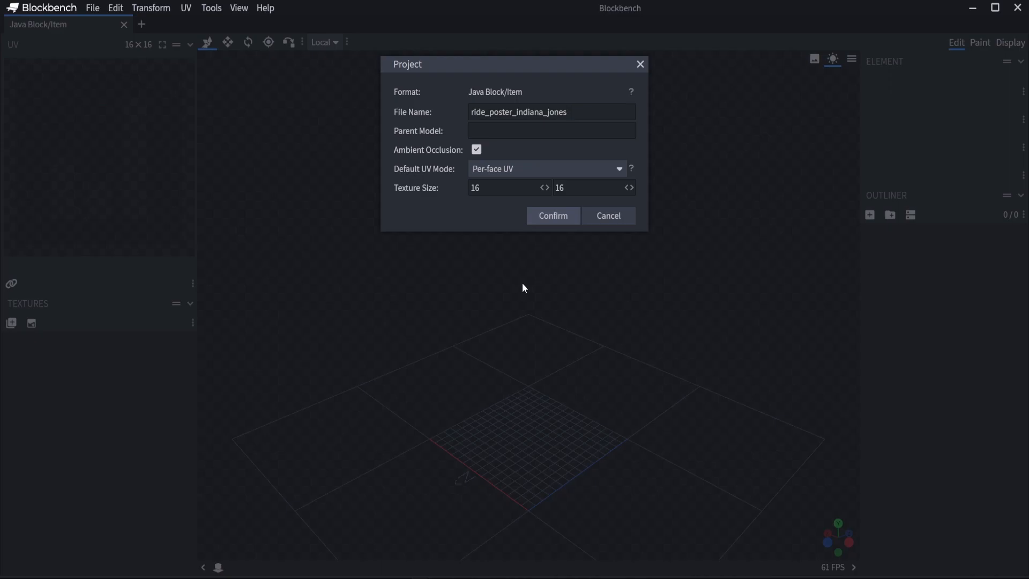
mouse_move(466, 197)
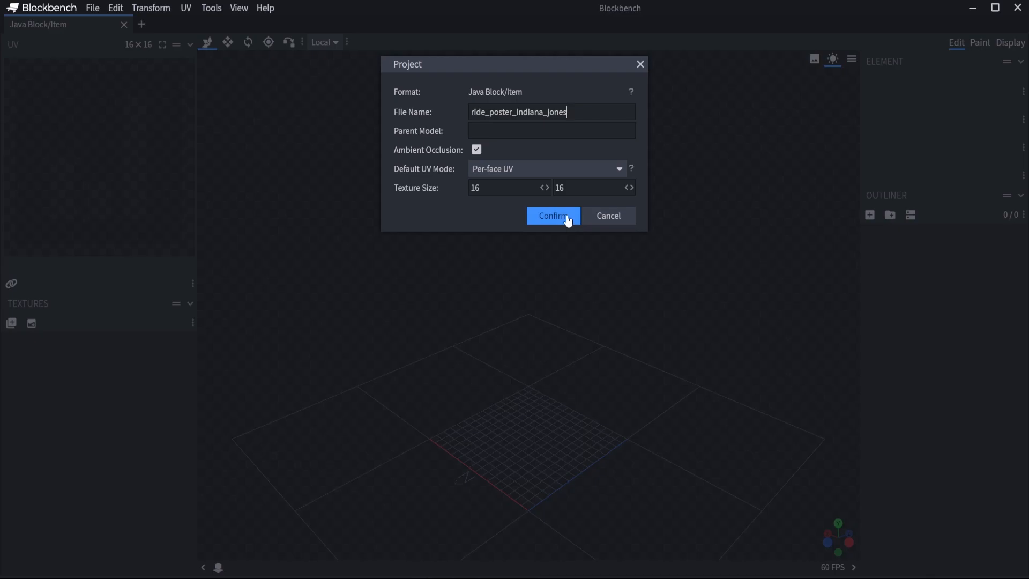
left_click(553, 216)
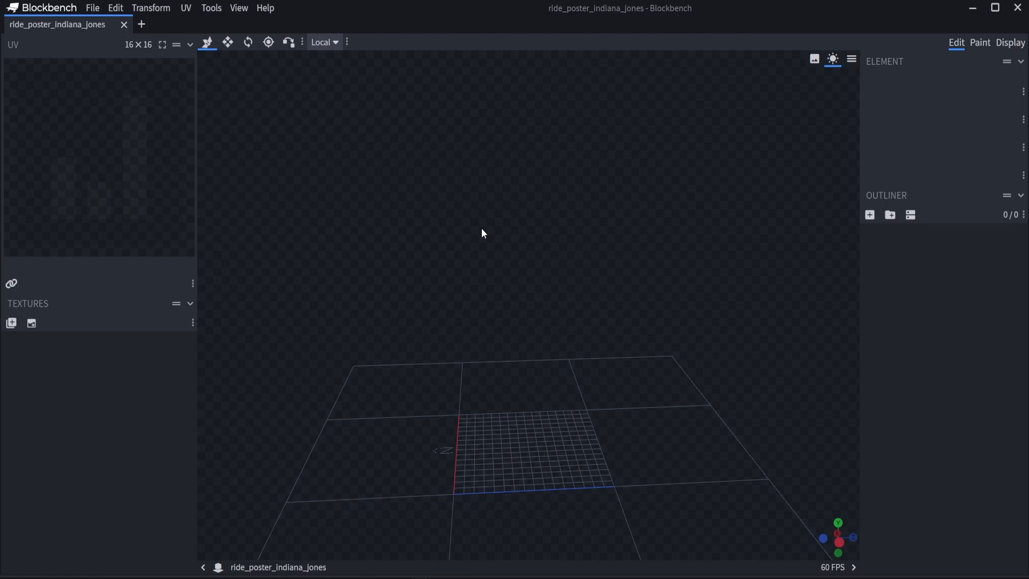
mouse_move(439, 232)
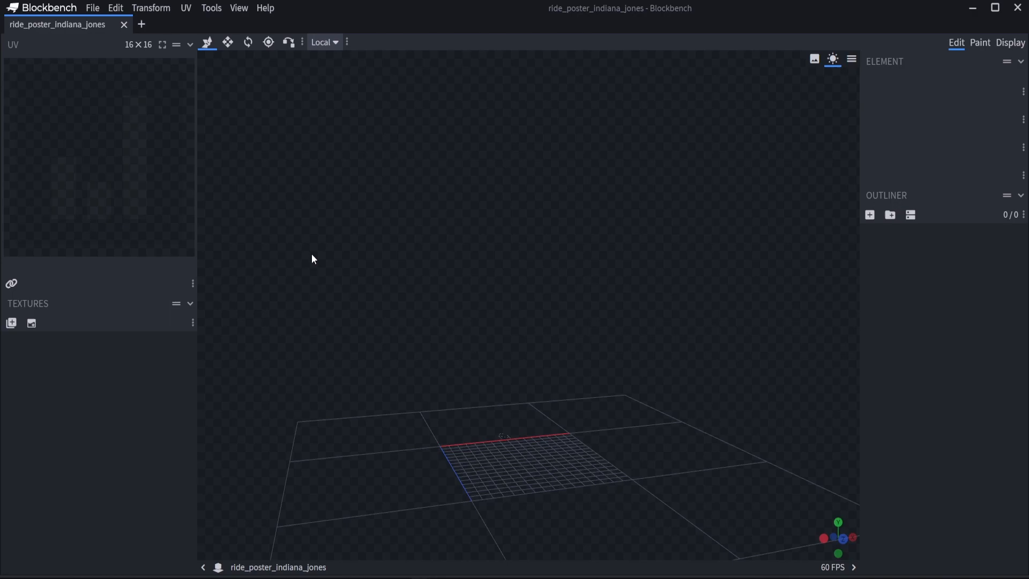
mouse_move(309, 281)
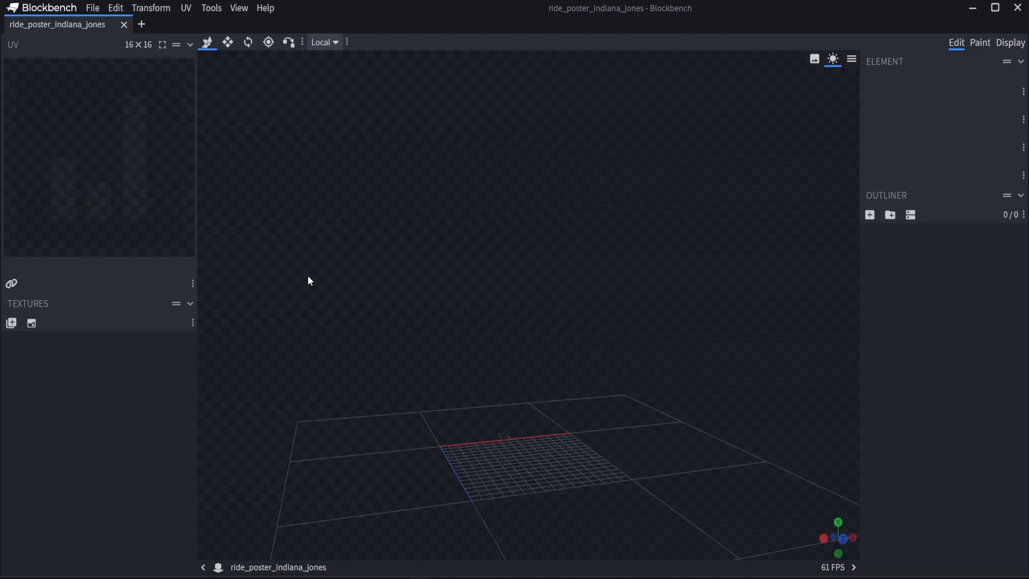
mouse_move(358, 262)
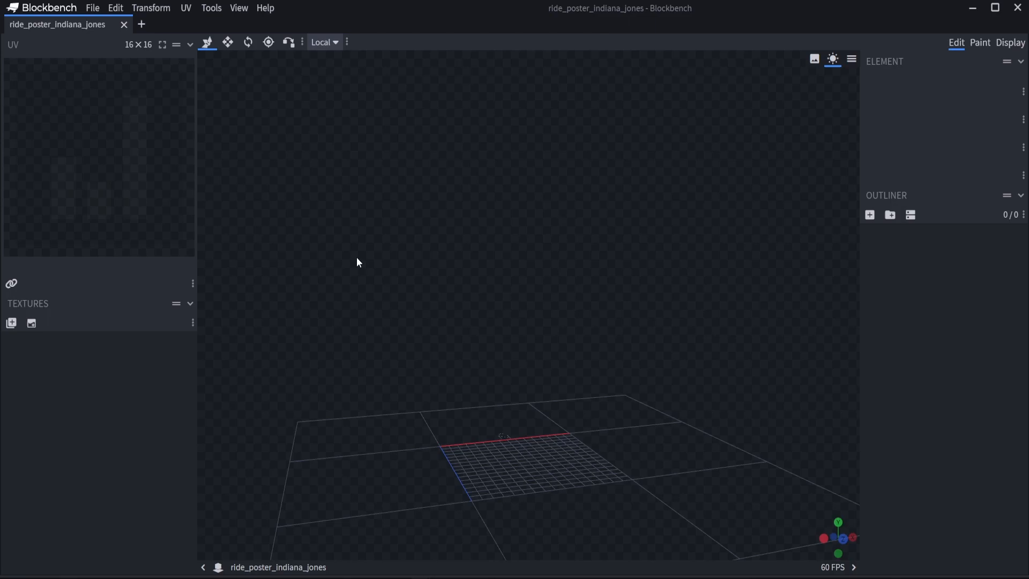
mouse_move(360, 274)
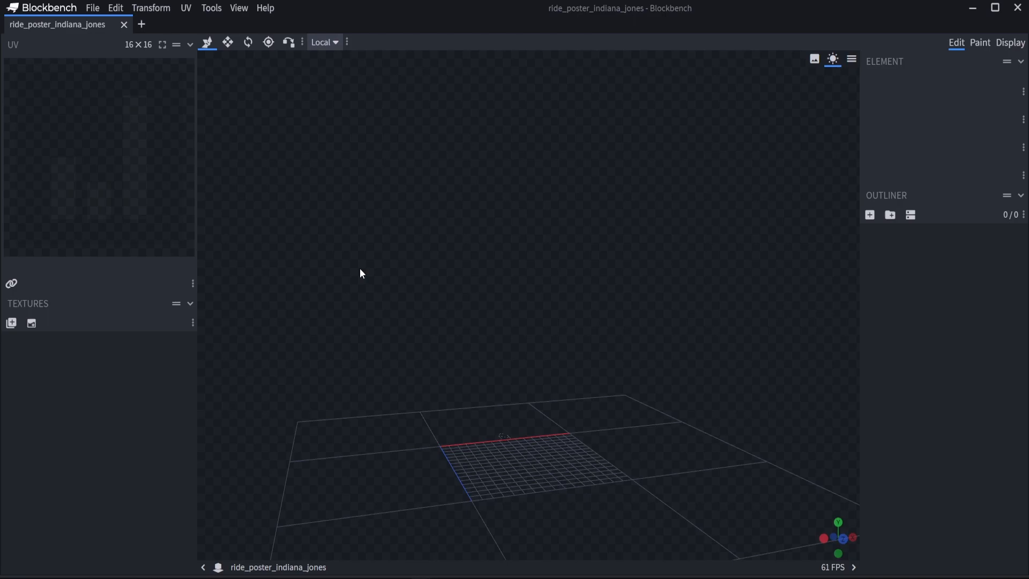
mouse_move(492, 491)
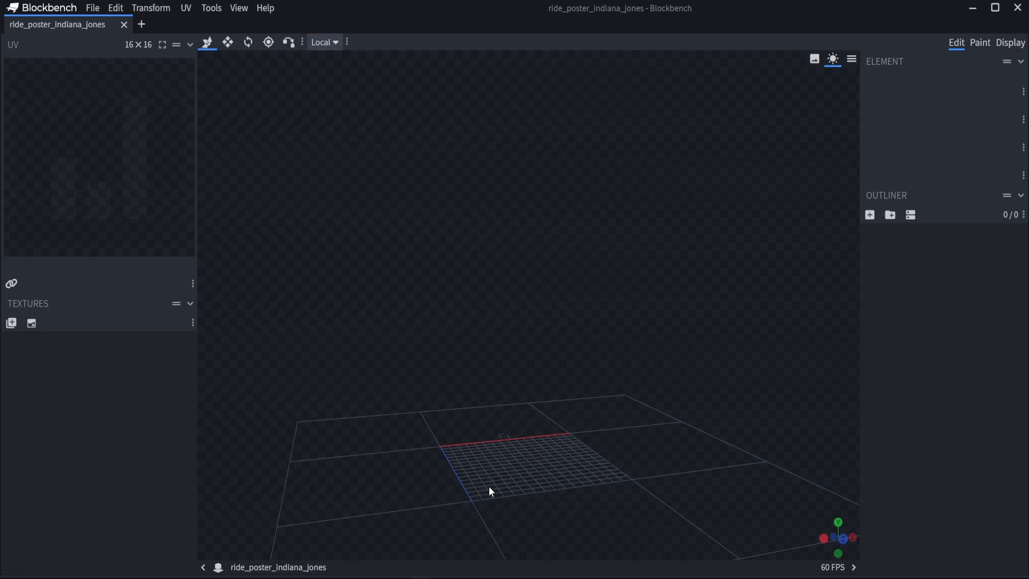
- Add the first cube at the origin as the poster board
left_click(869, 215)
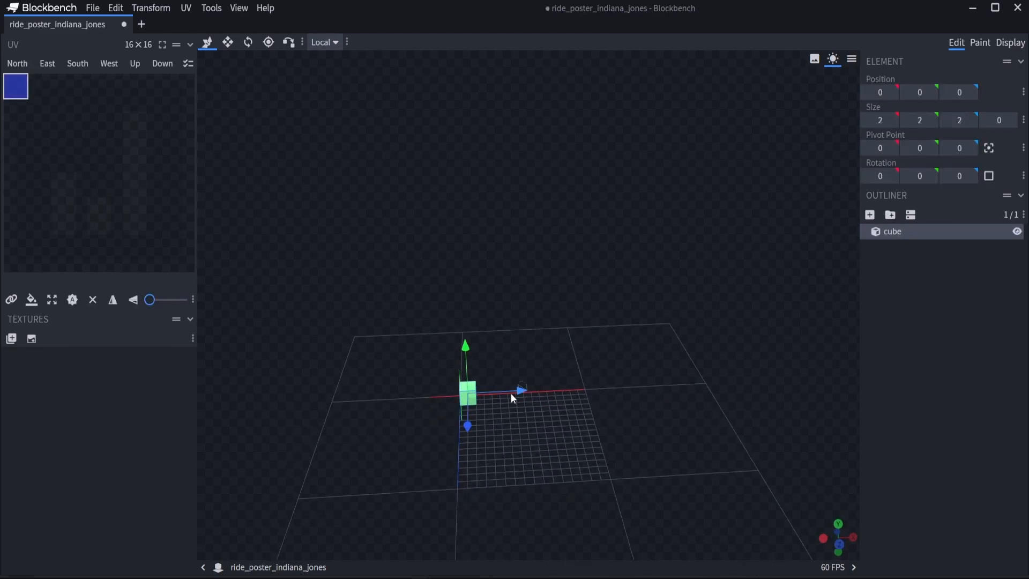
mouse_move(227, 42)
type("-7")
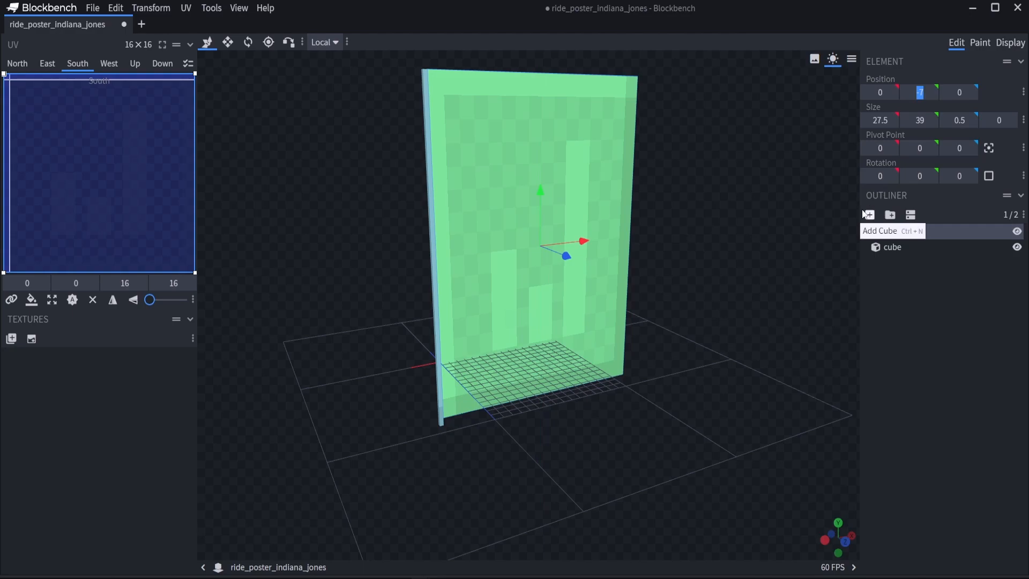
- Add four thin 0.5-thick cubes as the frame's side, top and bottom bars, shrinking the horizontal bars' height
left_click(869, 215)
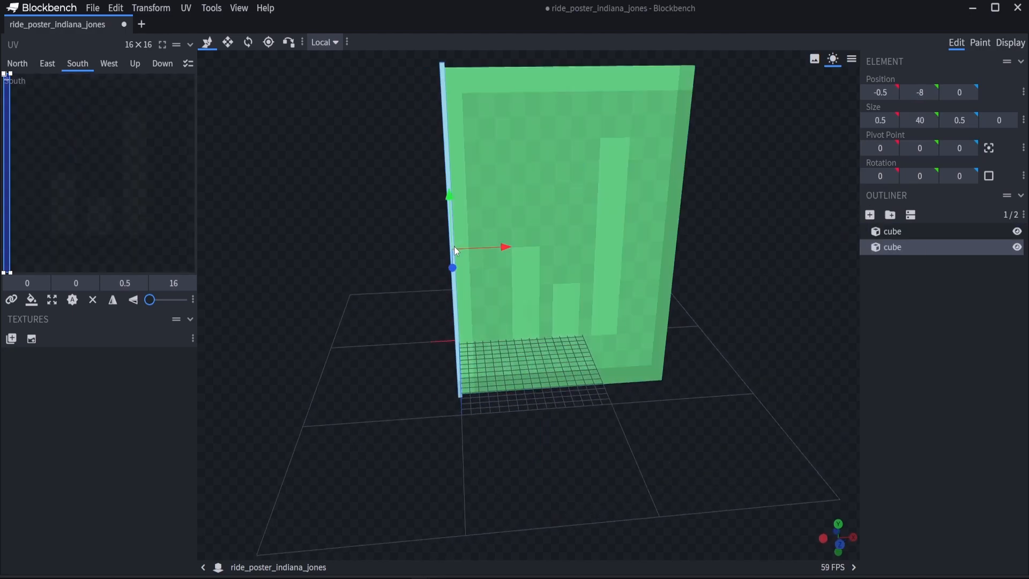
right_click(893, 246)
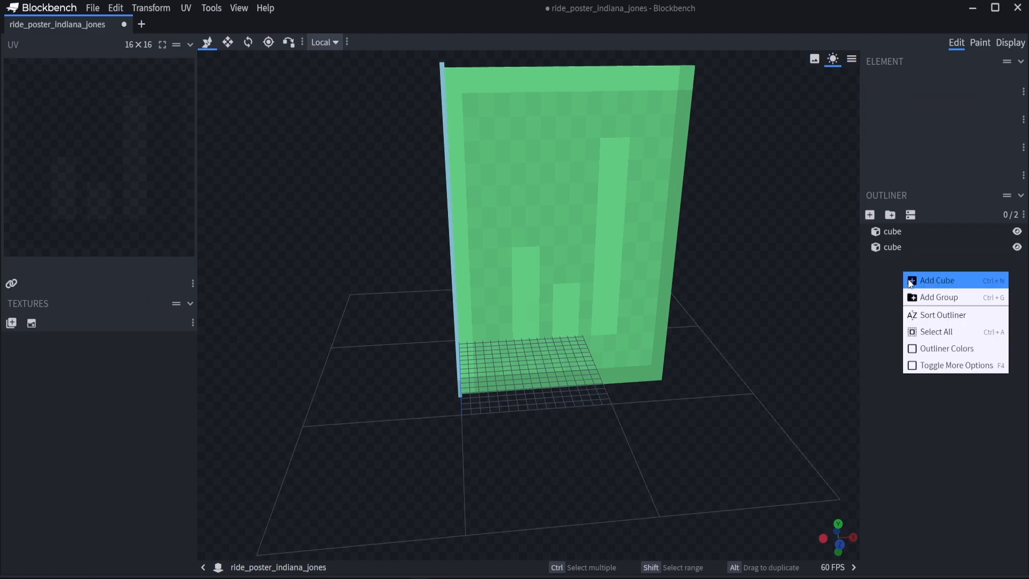
left_click(937, 279)
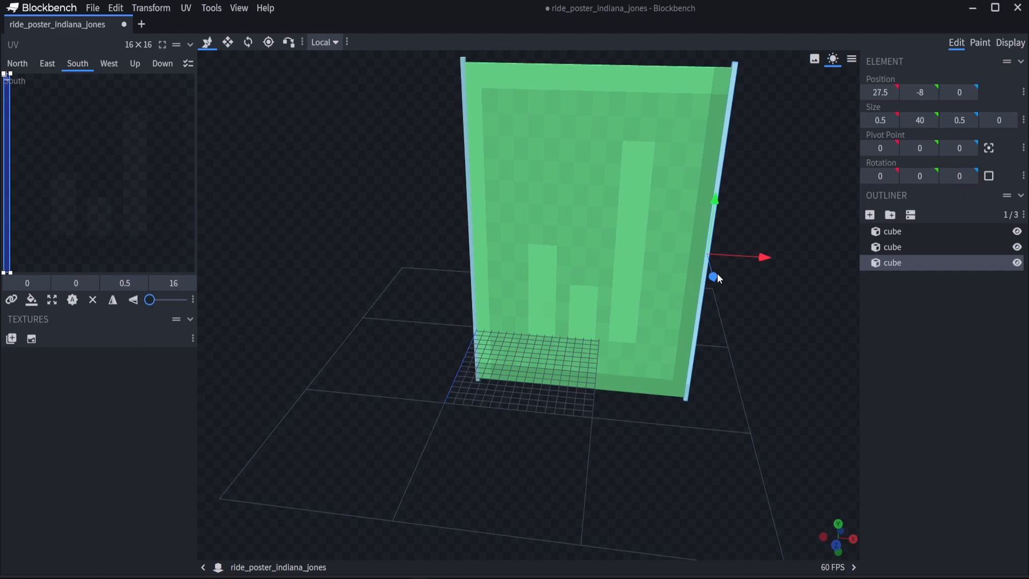
left_click(870, 215)
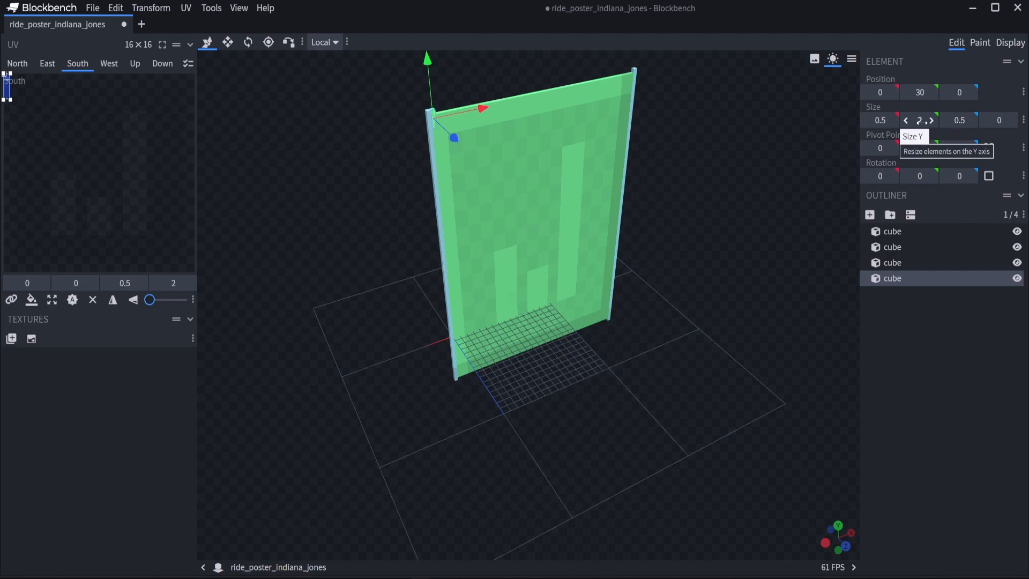
left_click(907, 120)
type("0.5")
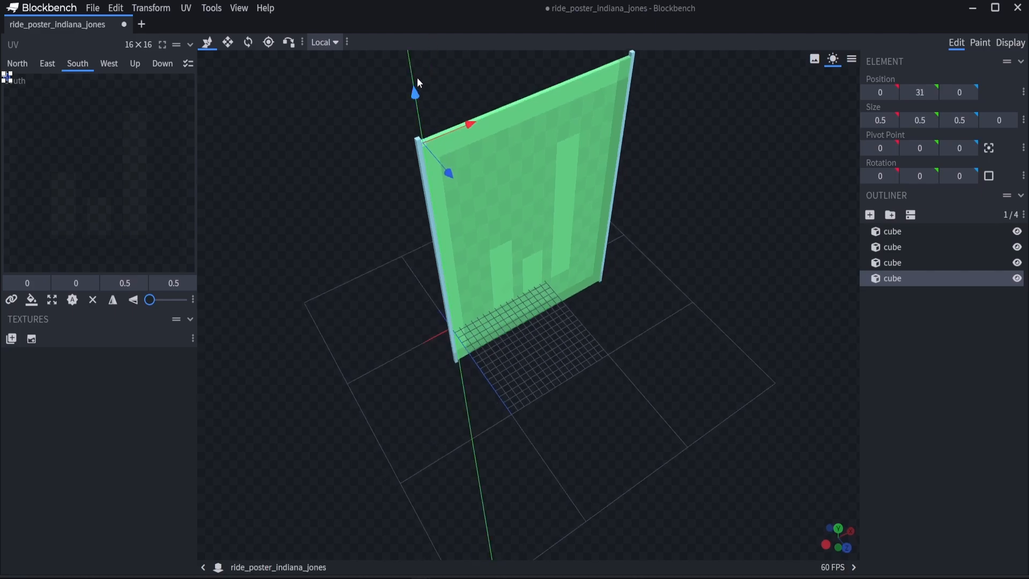
mouse_move(879, 120)
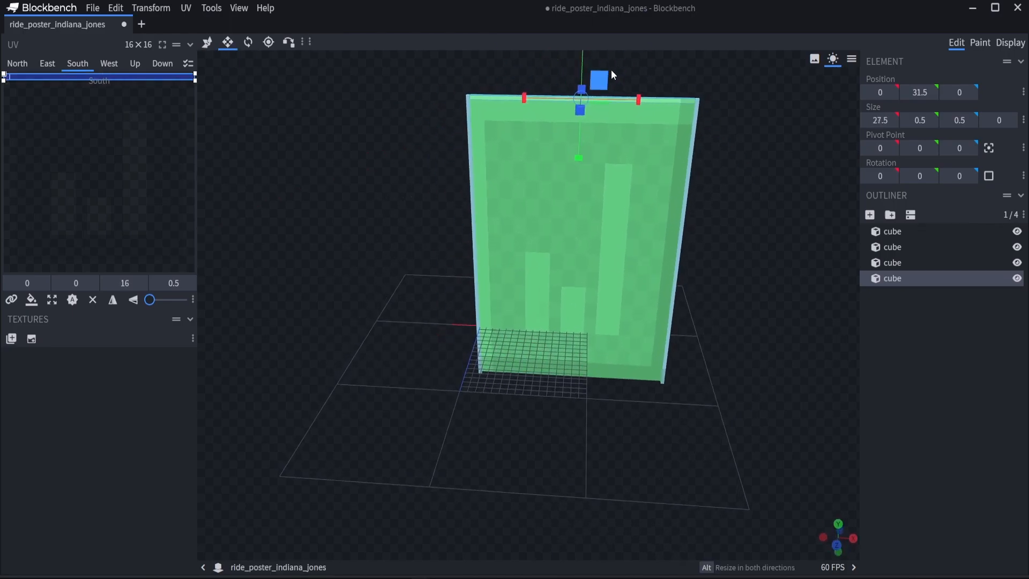
left_click(869, 215)
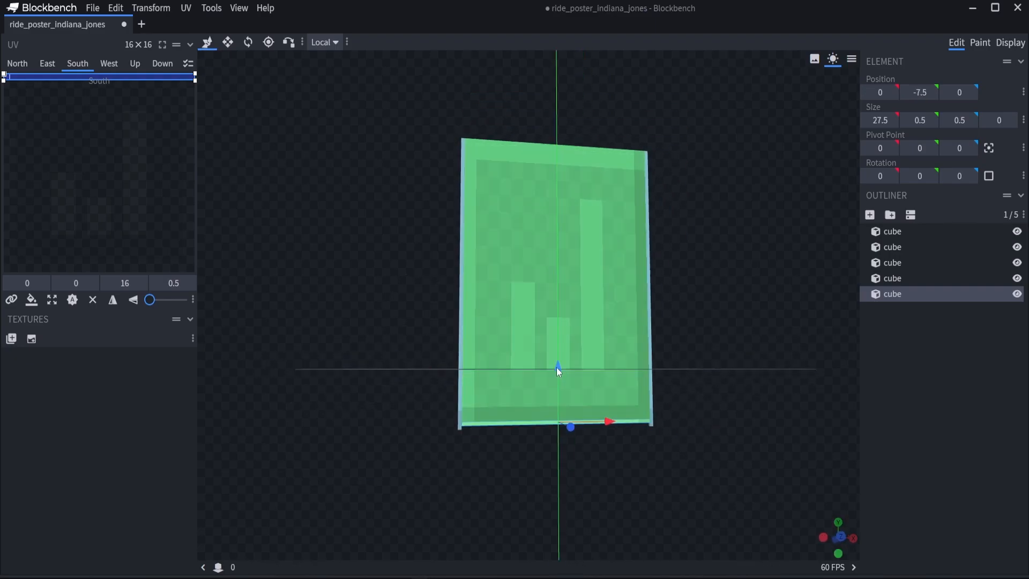
left_click(907, 93)
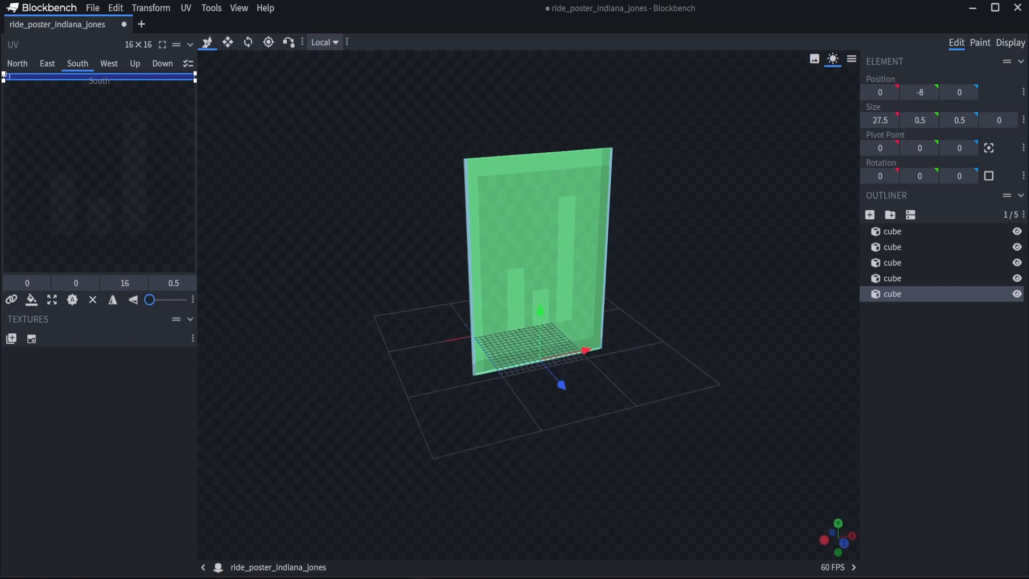
- Texture the back panel with Indiana_jones.png and import green_concrete.png into the project
left_click(11, 339)
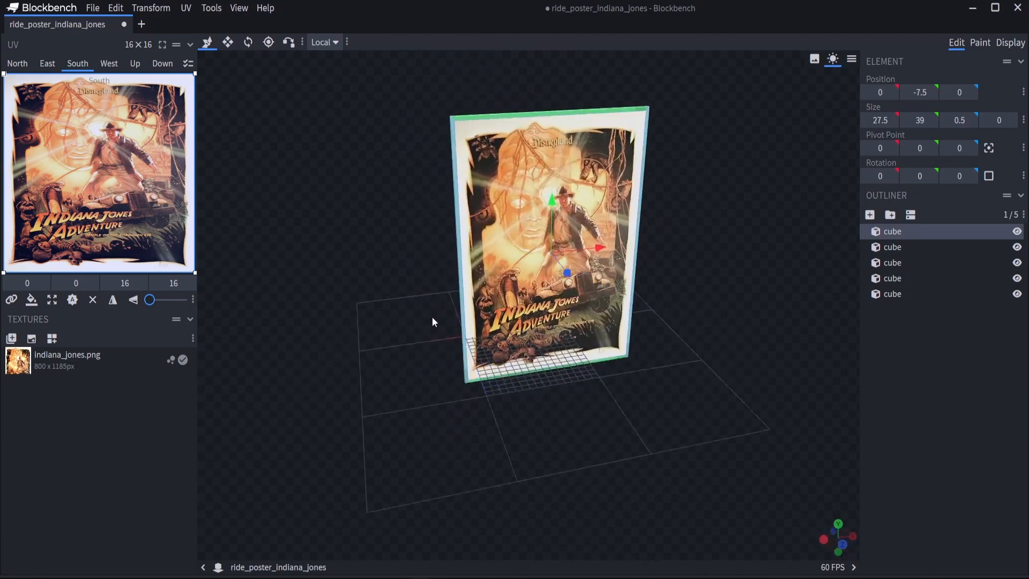
left_click(11, 339)
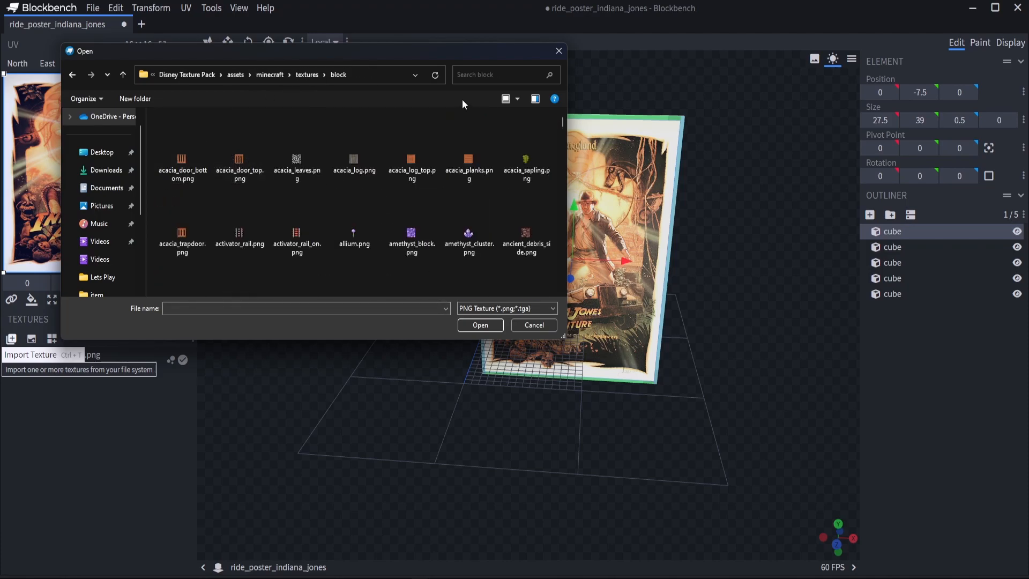
type("green")
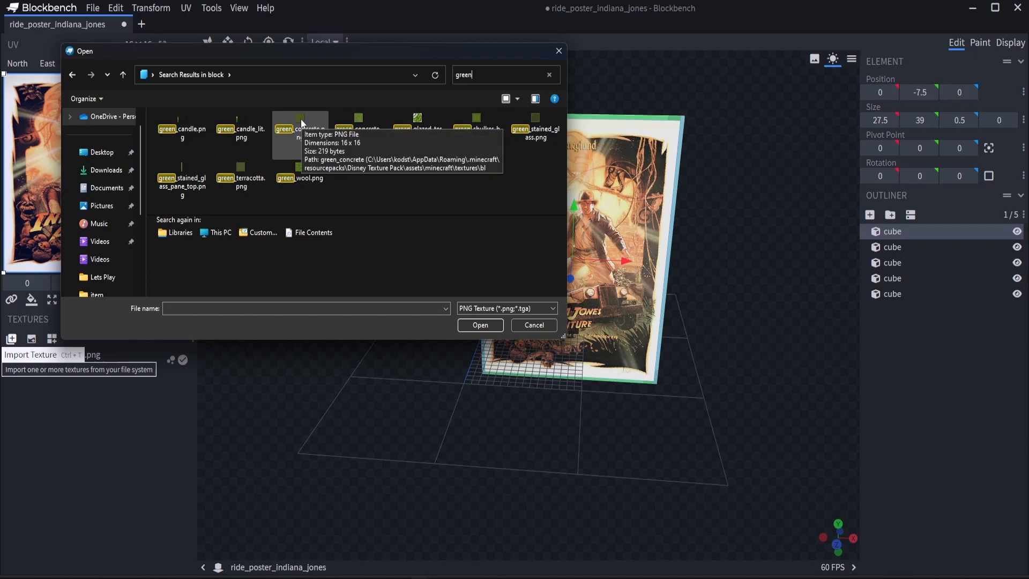
left_click(480, 325)
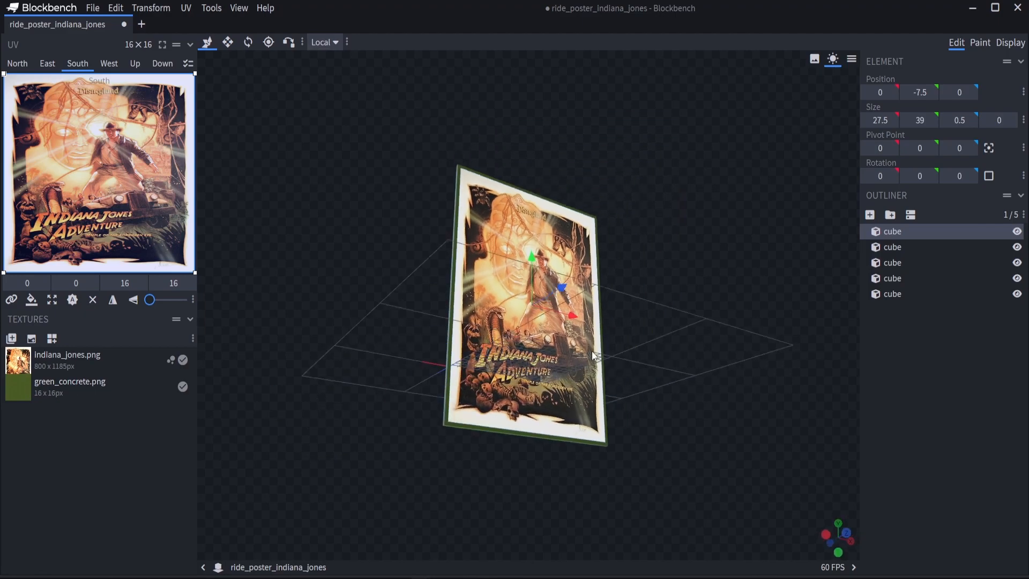
- Apply green concrete to all faces of the frame bars and import oak_planks.png
left_click(893, 278)
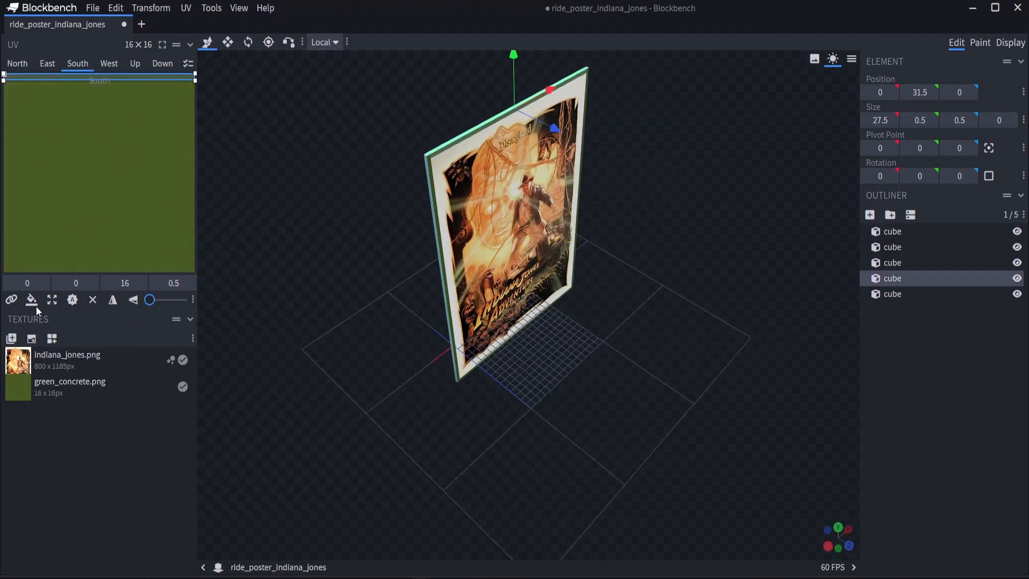
left_click(893, 247)
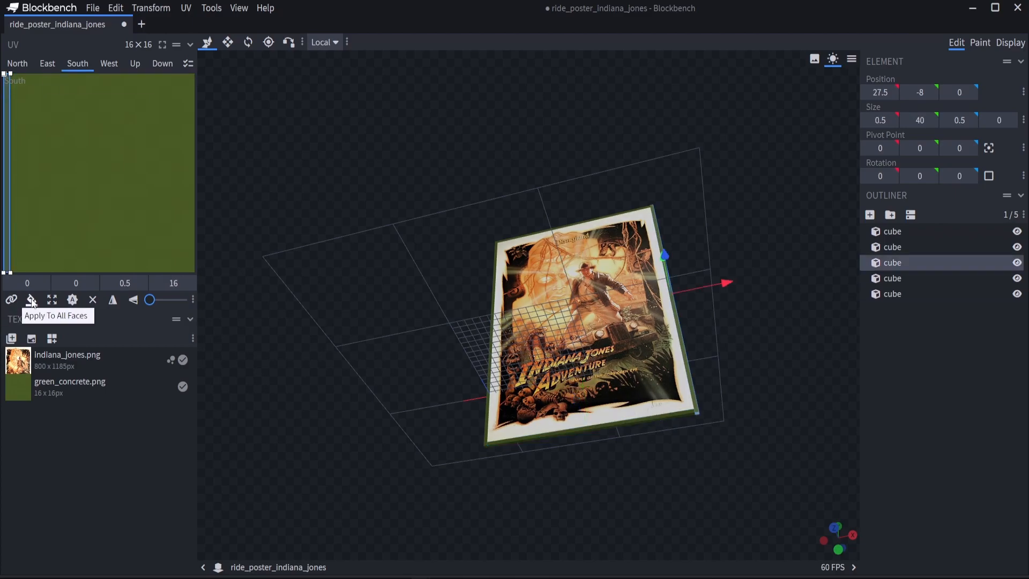
left_click(11, 339)
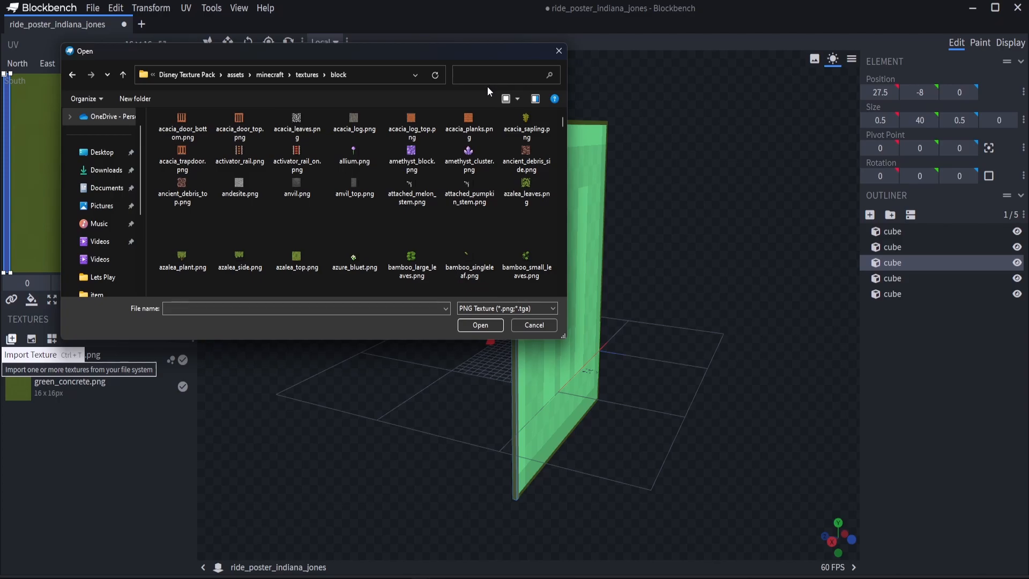
type("plank")
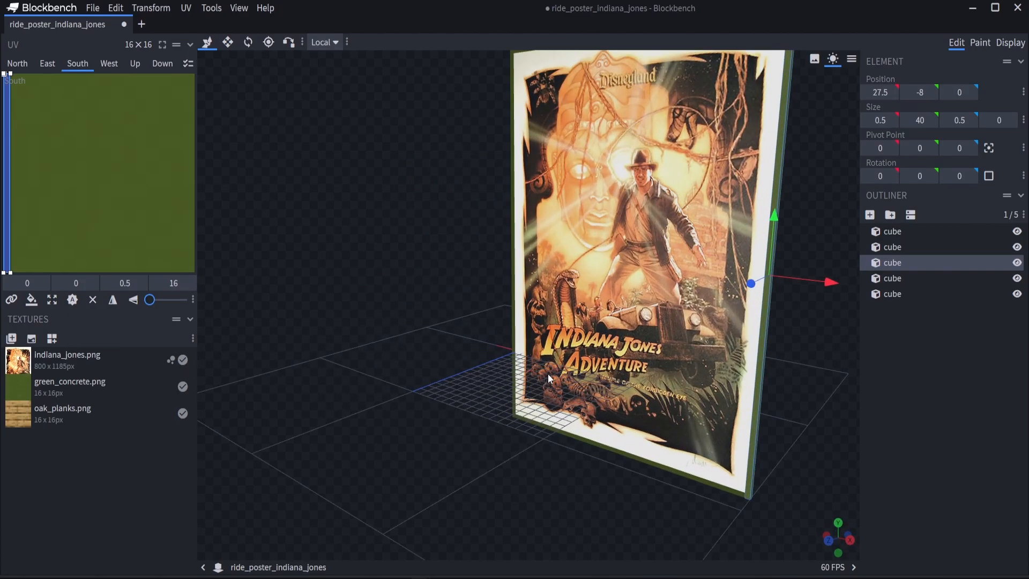
left_click(93, 8)
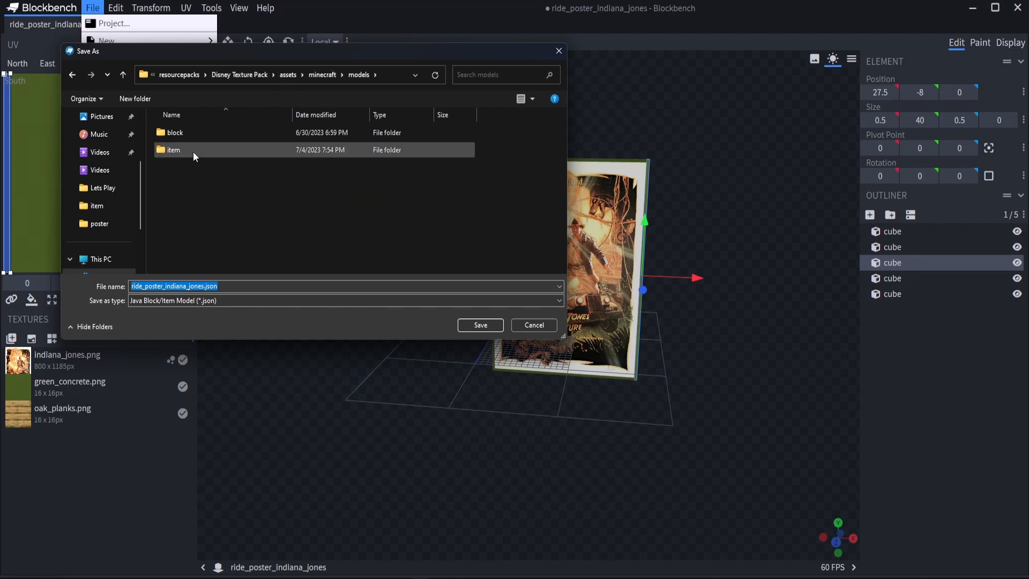
- Save the model as poster_indiana_jones.json in models/item/posters of the resource pack
double_click(174, 150)
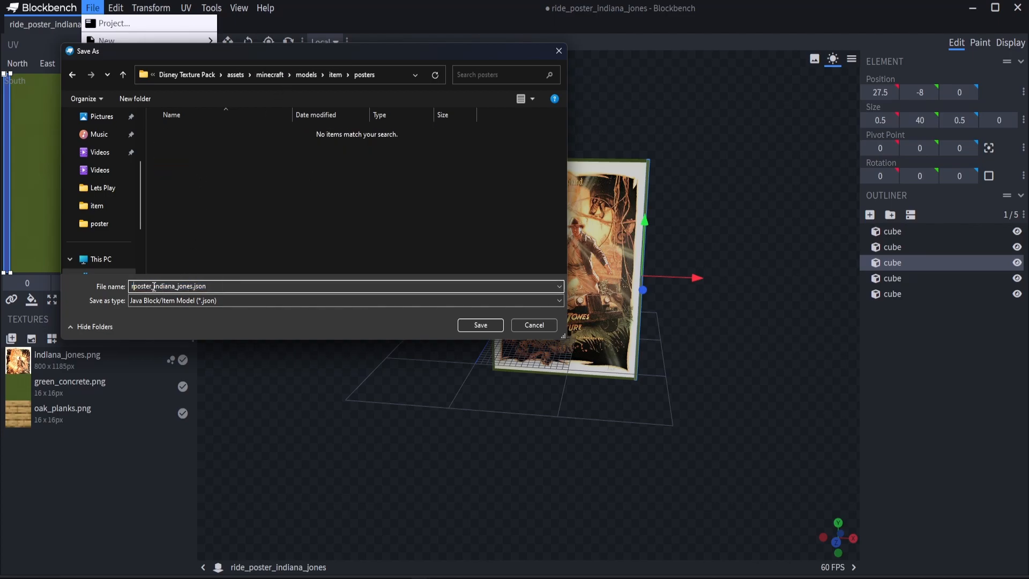
left_click(480, 325)
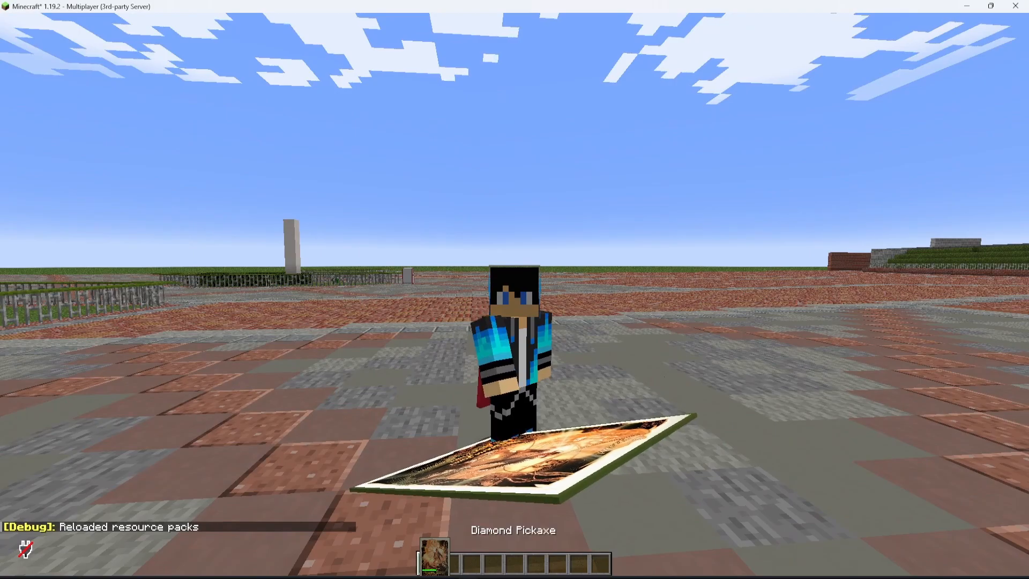
mouse_move(515, 290)
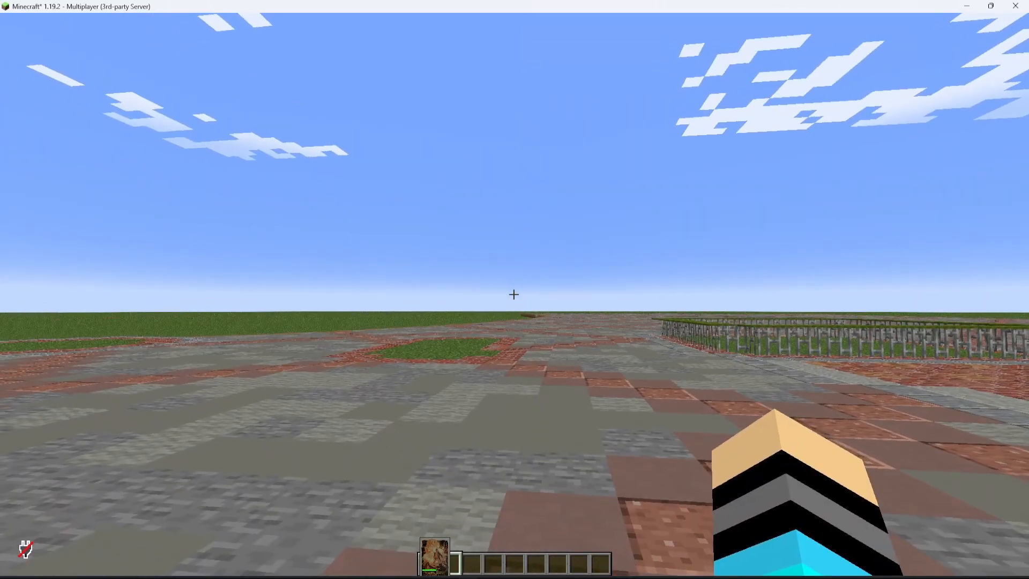
- Get an armor stand with /i armor_stand, put the poster in its hand and make it invisible
type("/i armor_stand")
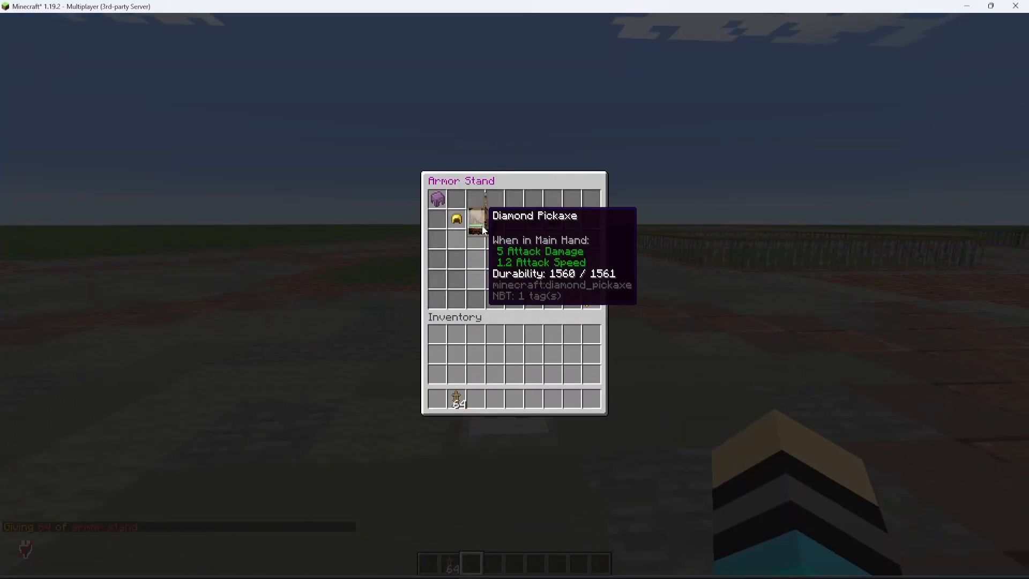
key("Escape")
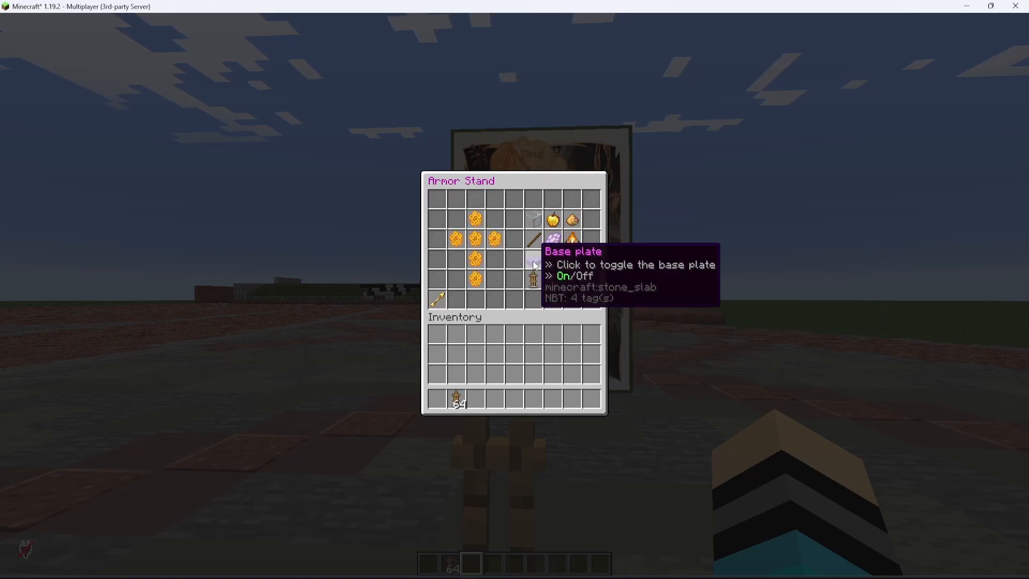
mouse_move(569, 223)
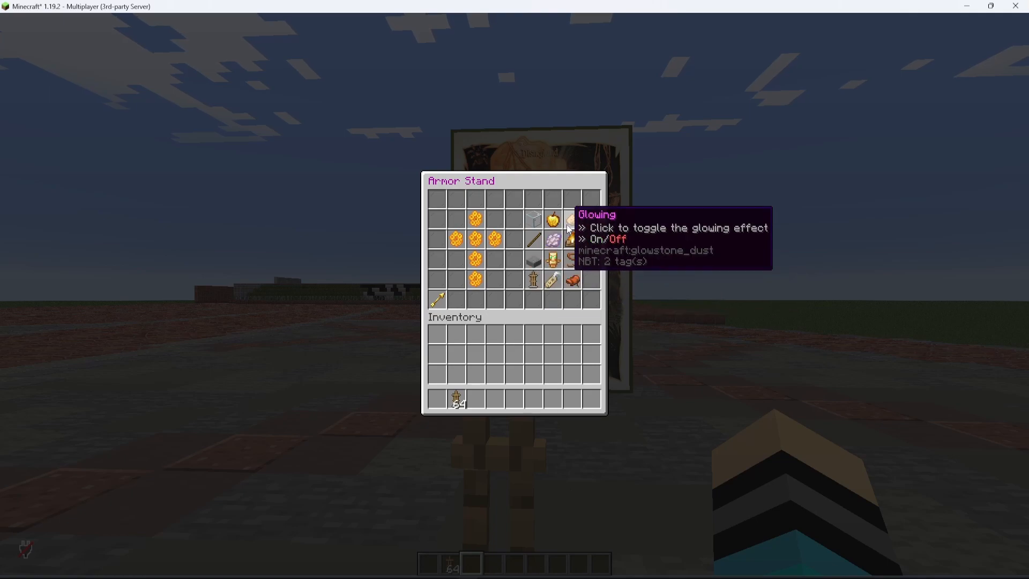
mouse_move(533, 218)
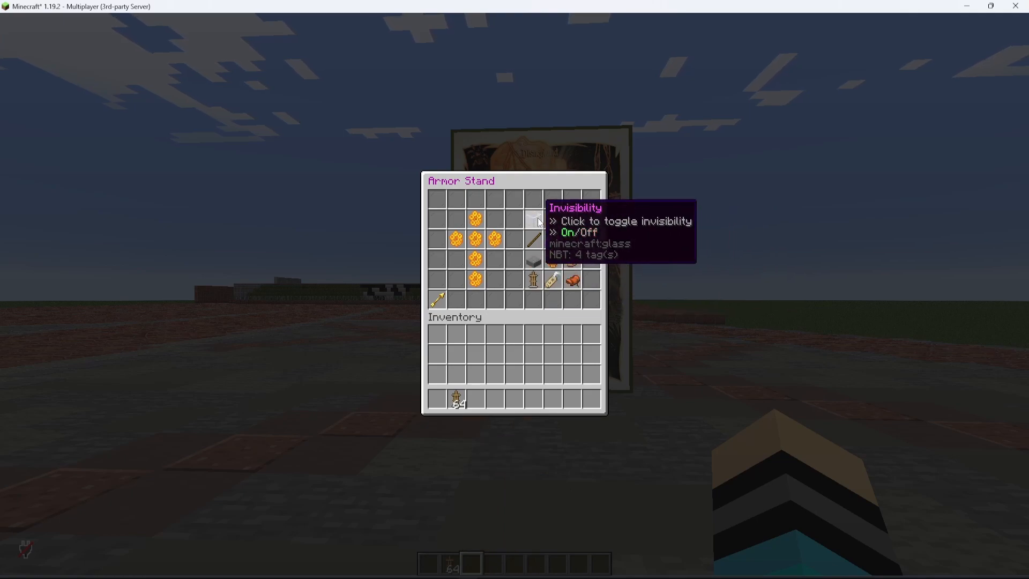
key("Escape")
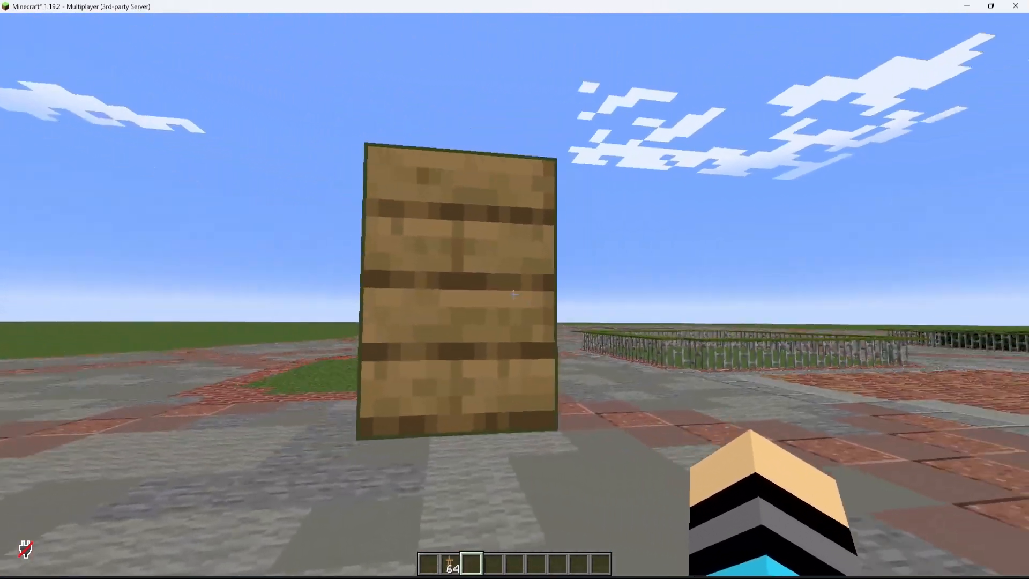
mouse_move(515, 294)
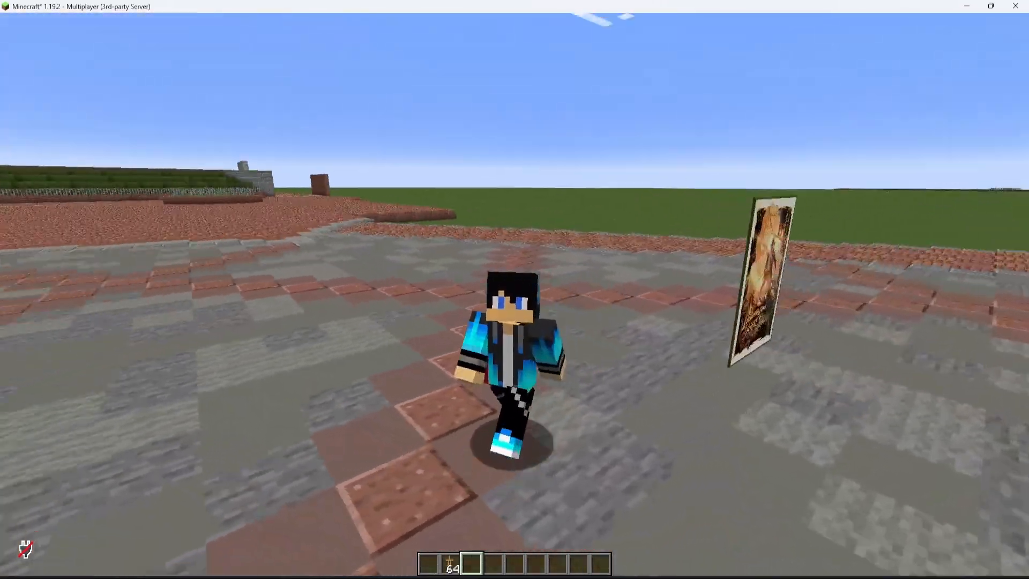
mouse_move(514, 290)
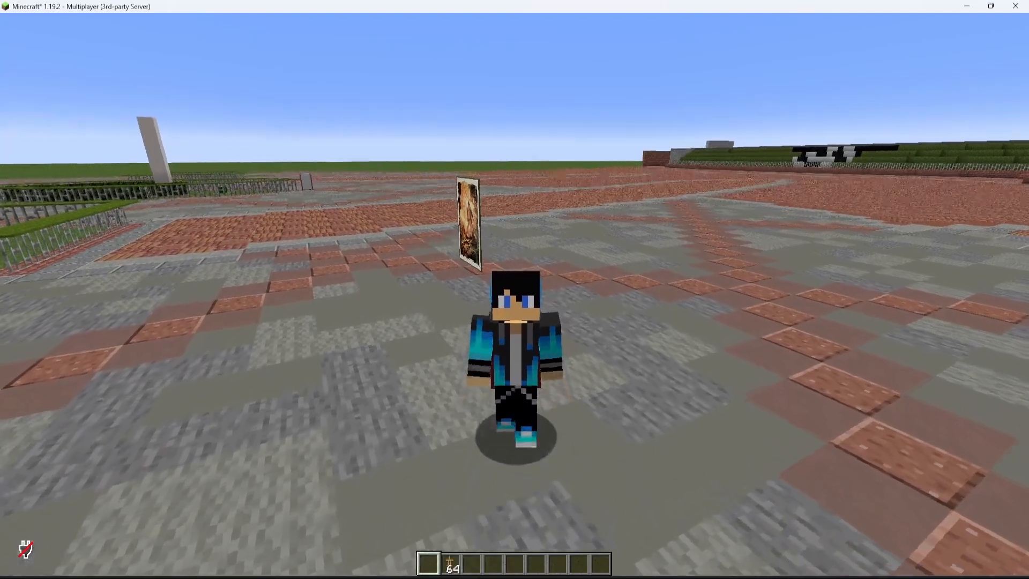
mouse_move(515, 289)
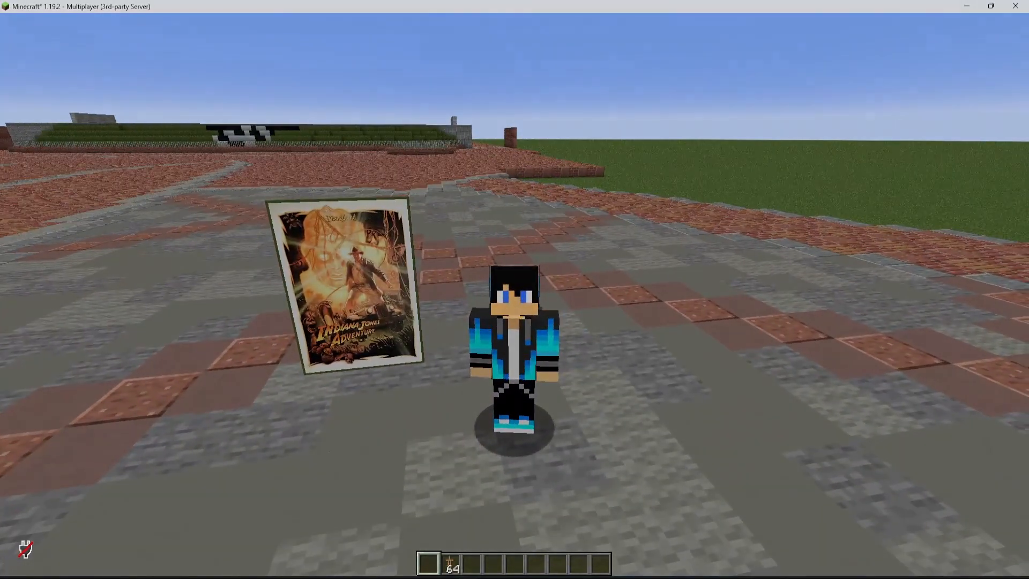